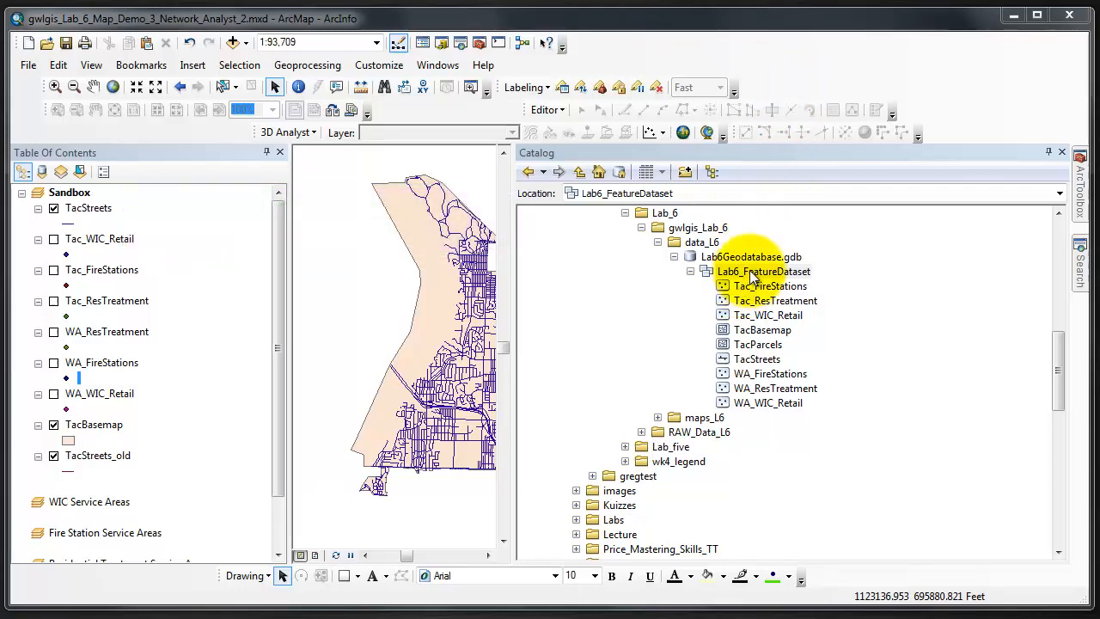
# Step: Start a new network dataset in Lab6_FeatureDataset and name it TacNetwork
pyautogui.rightClick(764, 271)
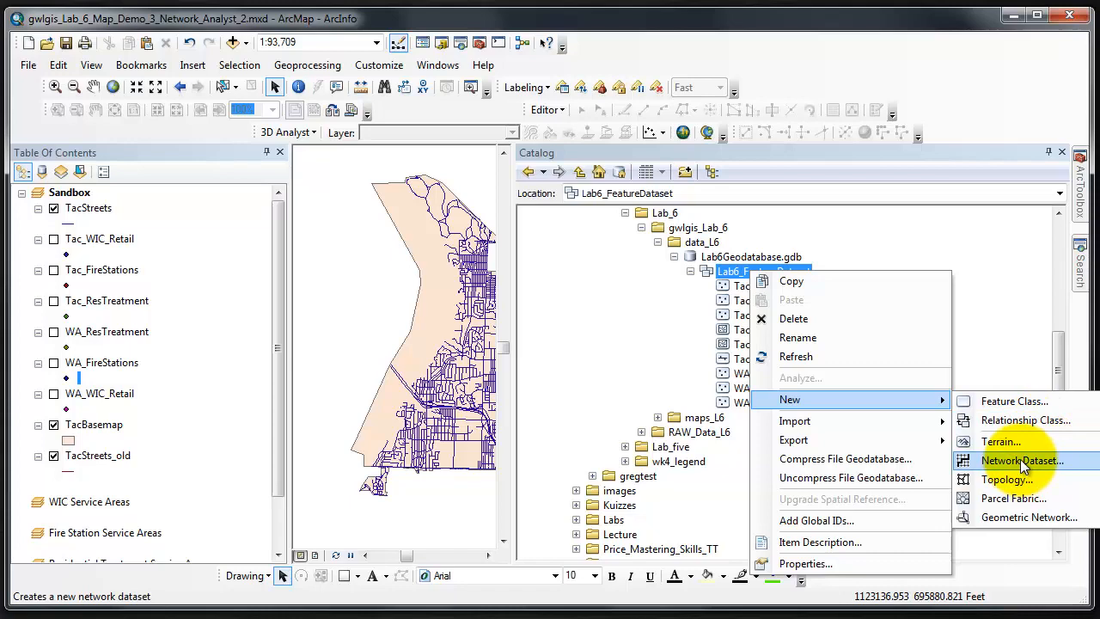
pyautogui.click(1022, 461)
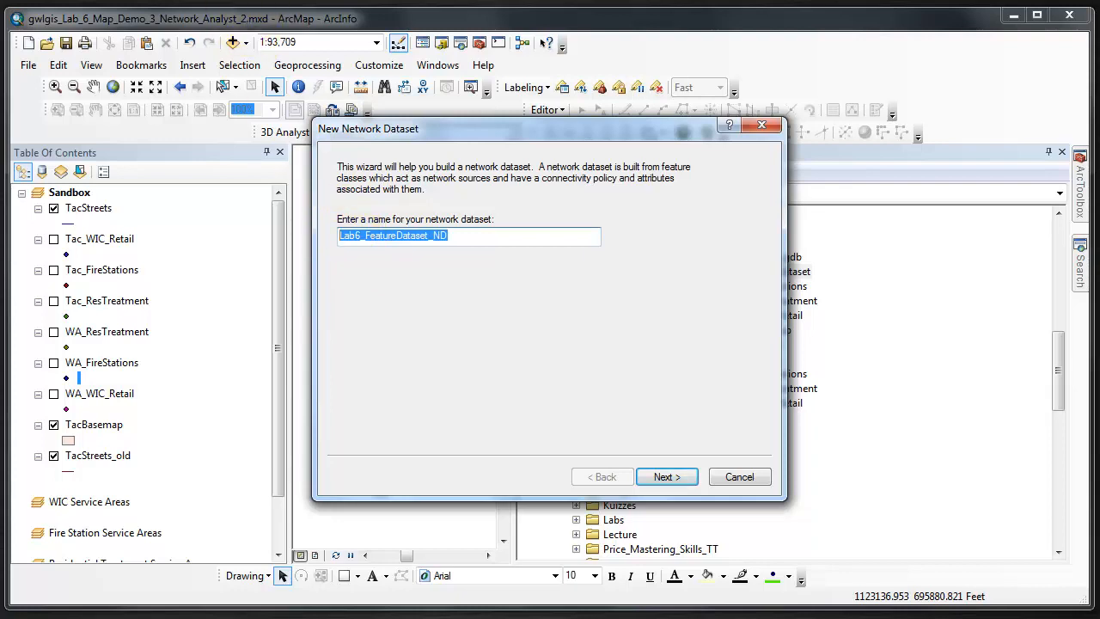
pyautogui.write('TacNet')
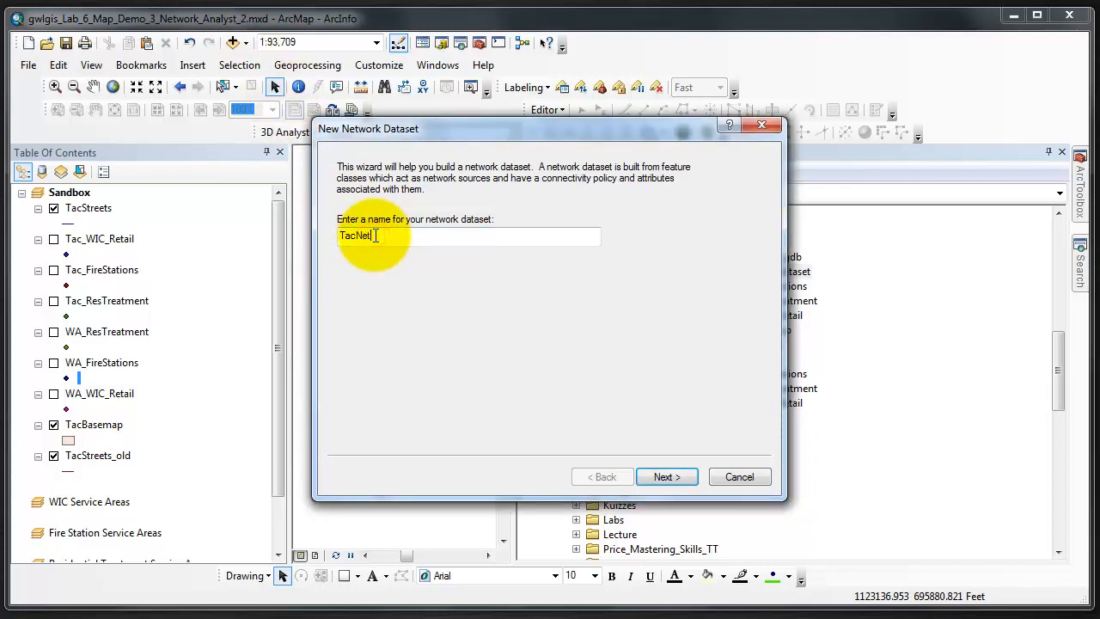
pyautogui.write('work')
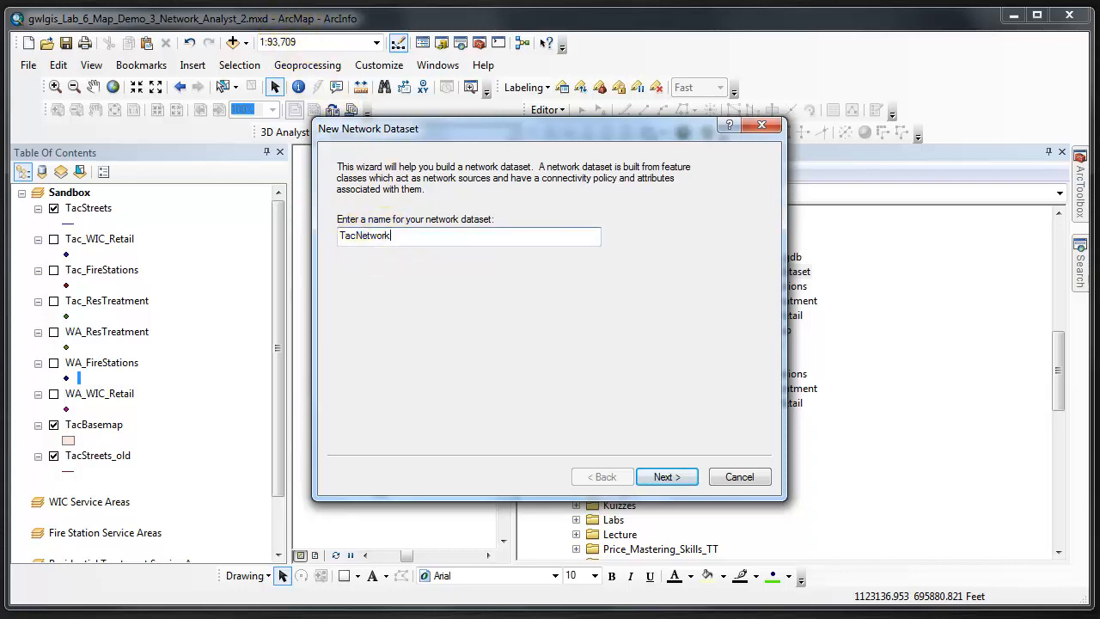
# Step: Choose TacStreets as the network source and keep the global turns option
pyautogui.click(666, 476)
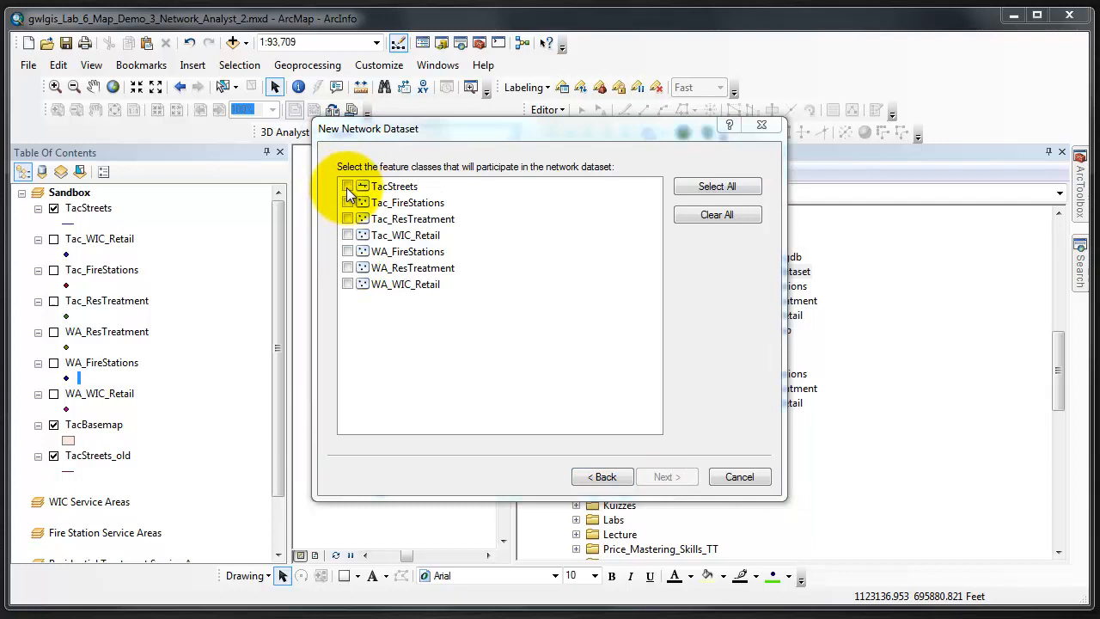
pyautogui.click(348, 186)
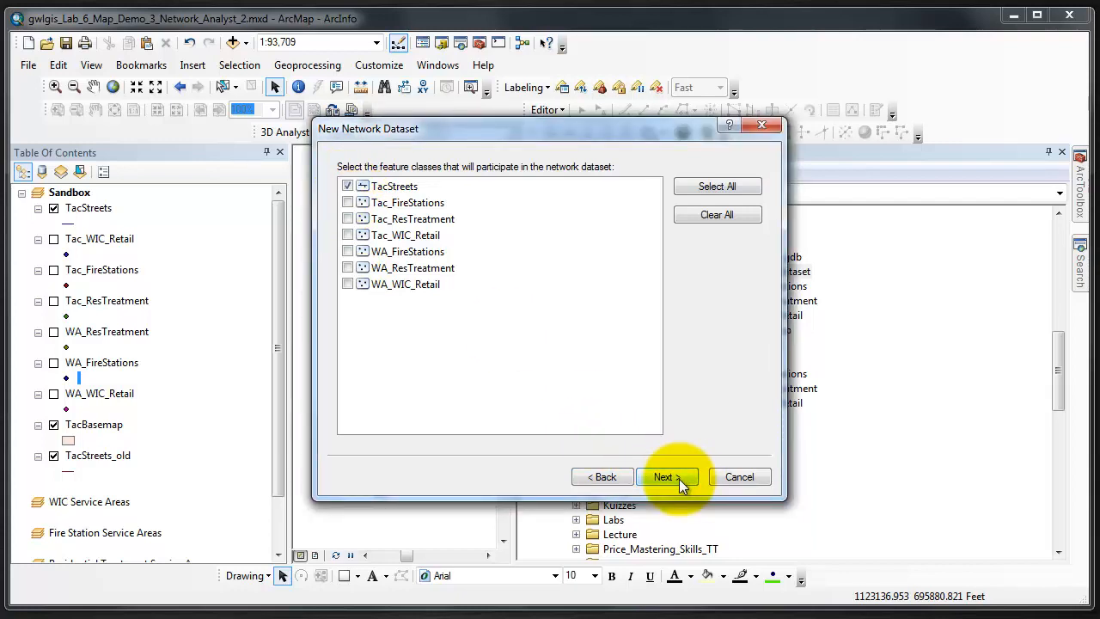
pyautogui.click(664, 477)
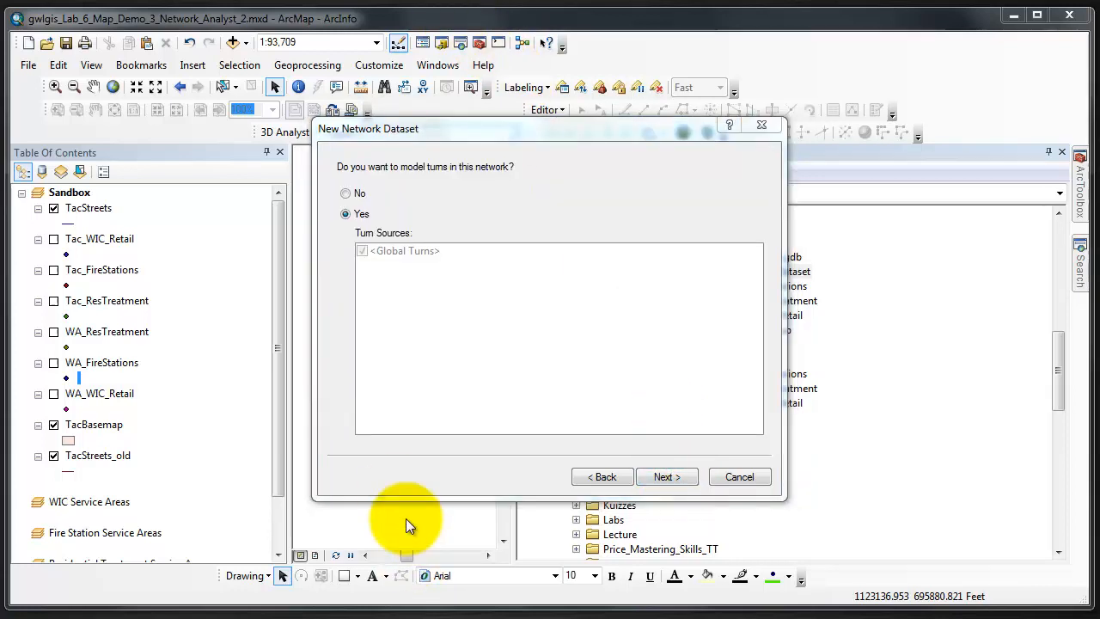
pyautogui.moveTo(438, 196)
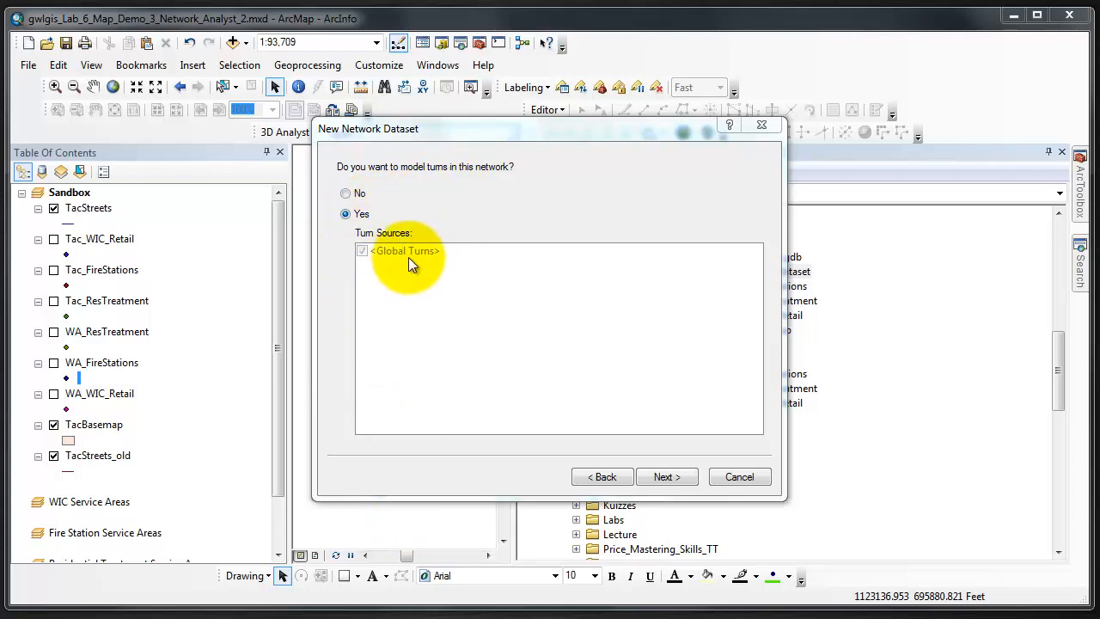
# Step: Review the default End Point connectivity settings and keep them unchanged
pyautogui.click(666, 477)
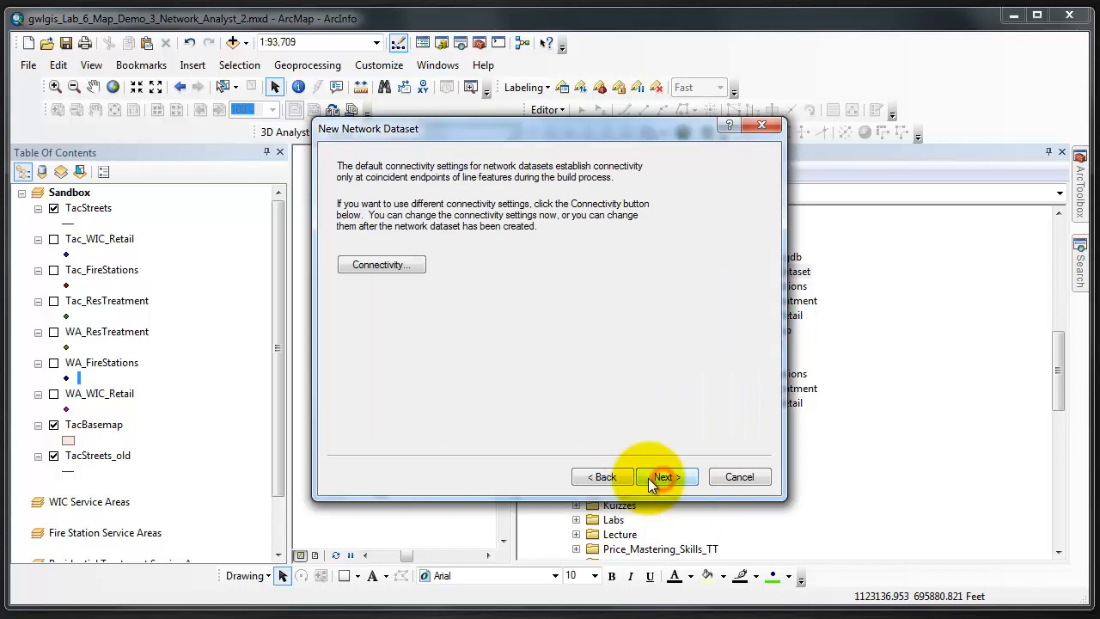
pyautogui.moveTo(381, 264)
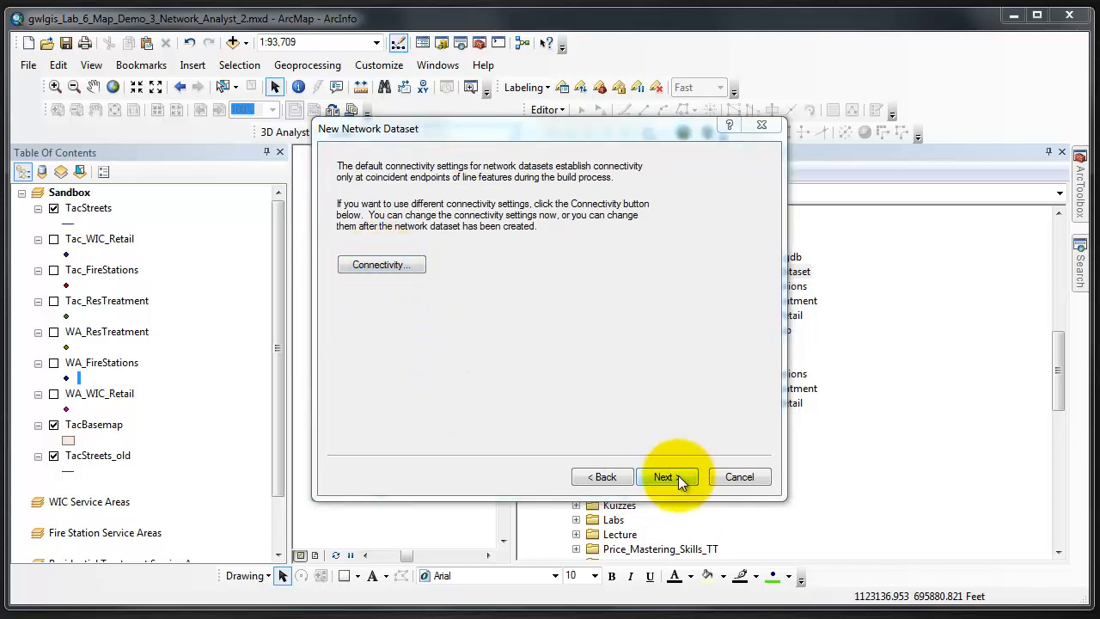
pyautogui.click(380, 264)
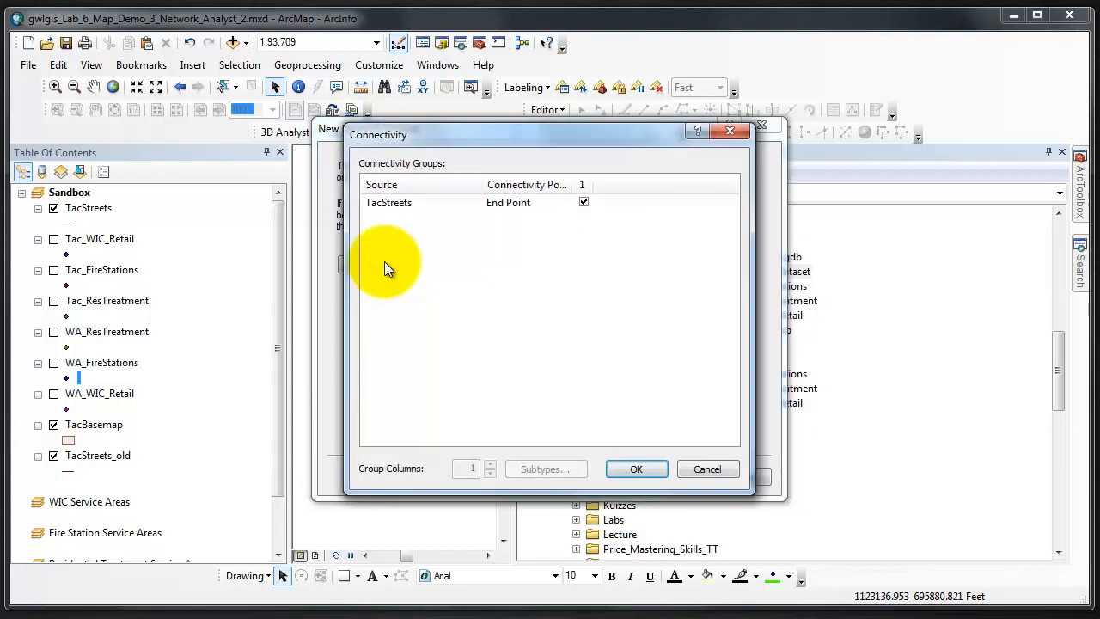
pyautogui.moveTo(526, 214)
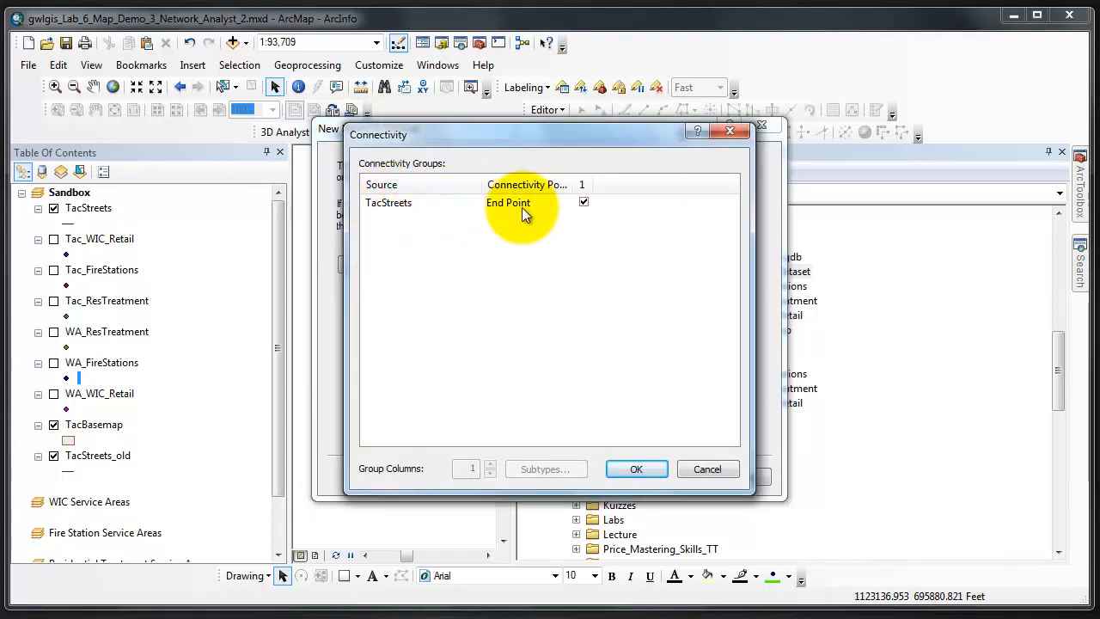
pyautogui.click(636, 468)
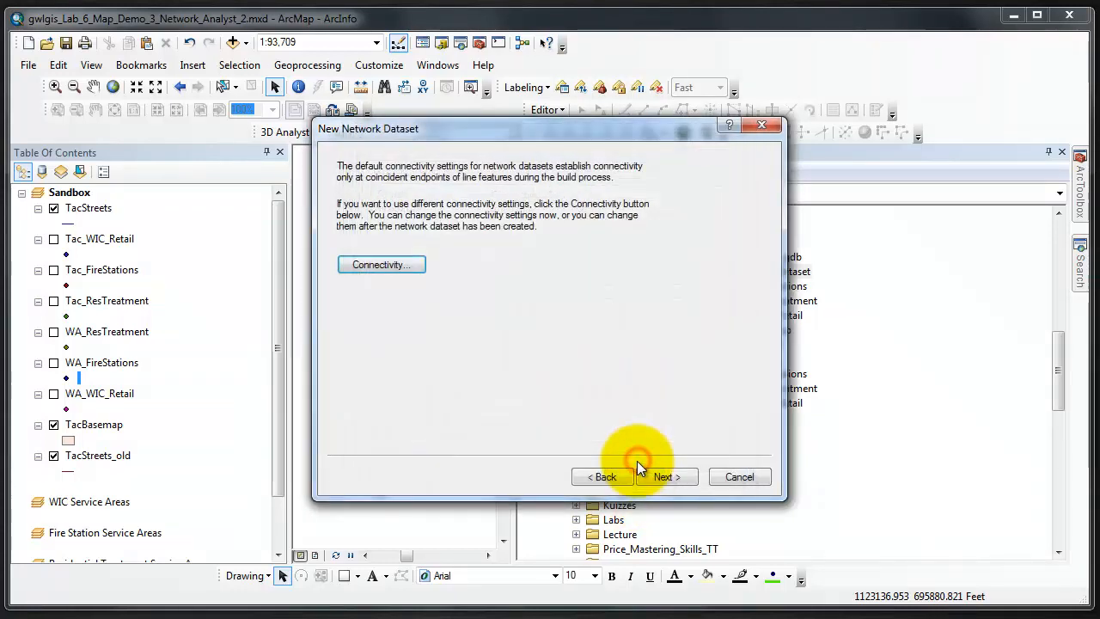
# Step: Advance to the elevation page, which uses the F_ZLEV and T_ZLEV fields
pyautogui.click(666, 478)
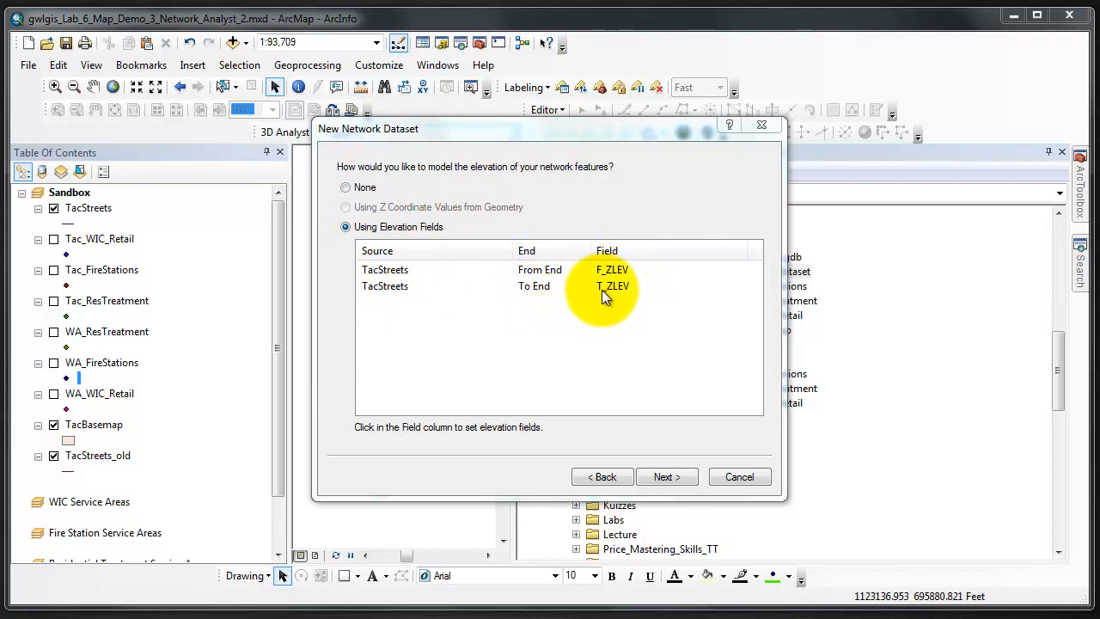
pyautogui.moveTo(619, 298)
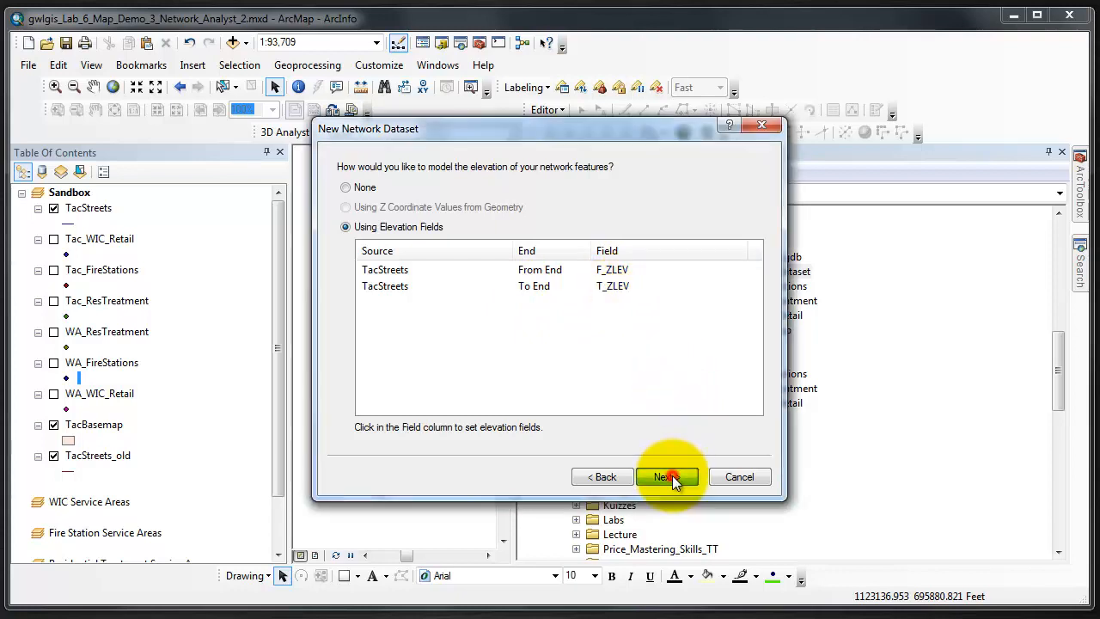
# Step: Advance past the elevation page to the network attributes page
pyautogui.click(666, 476)
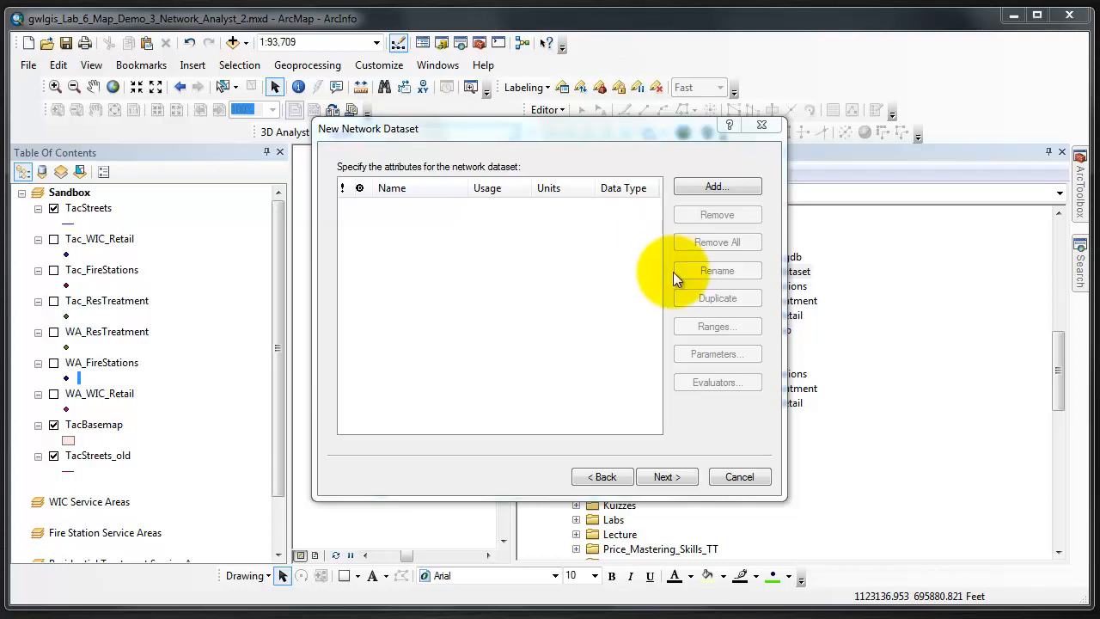
# Step: Add a Distance cost attribute in Miles, type Double, used by default
pyautogui.click(716, 187)
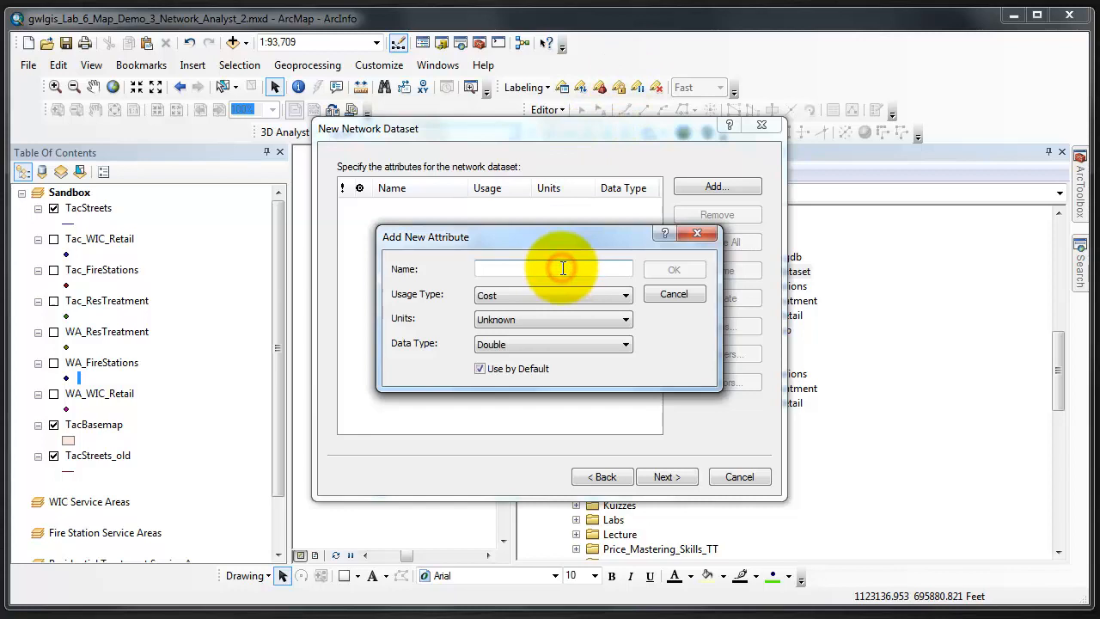
pyautogui.write('Distal')
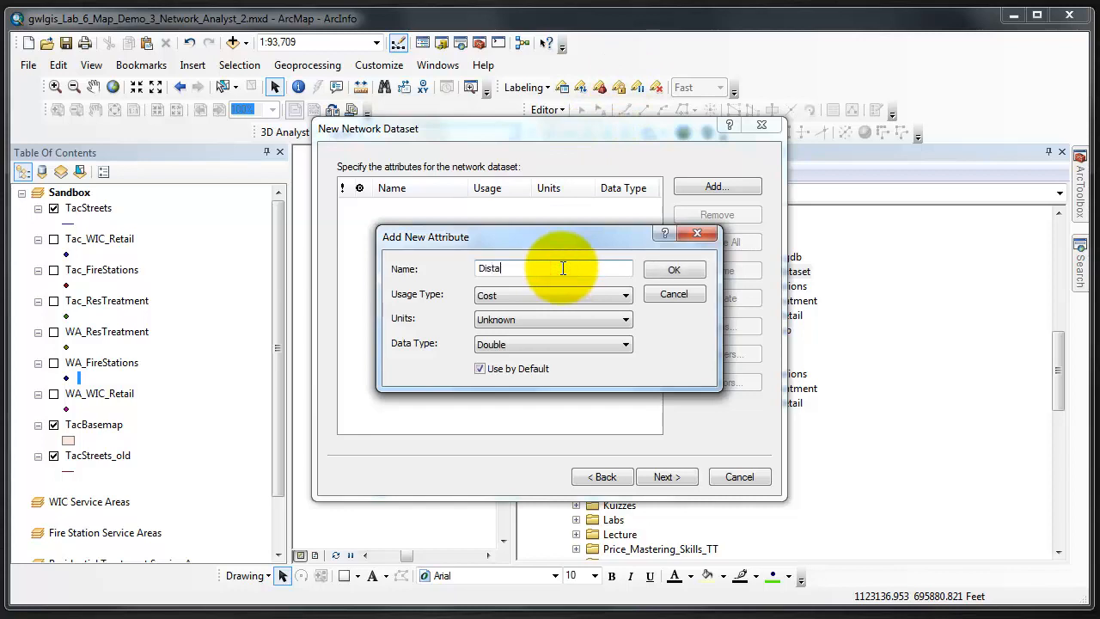
pyautogui.write('nce')
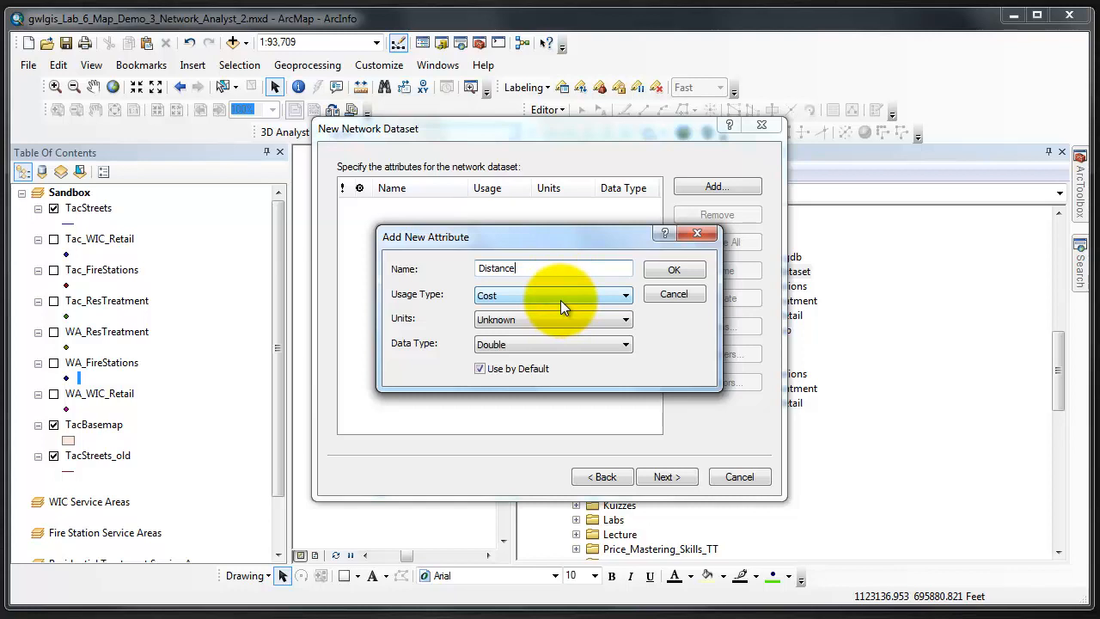
pyautogui.moveTo(546, 300)
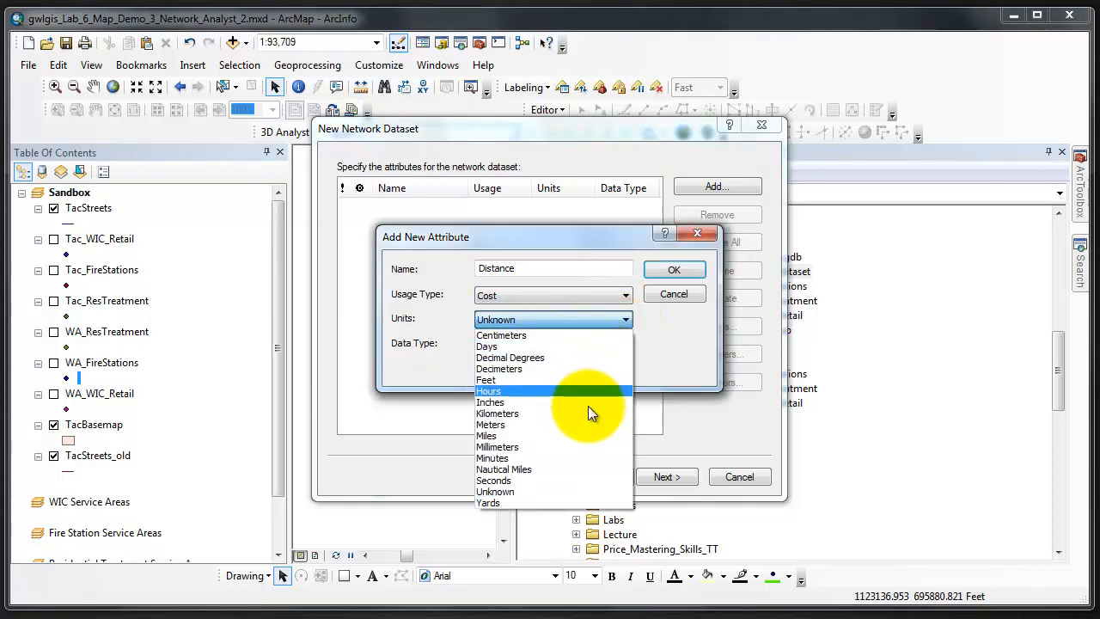
pyautogui.click(487, 435)
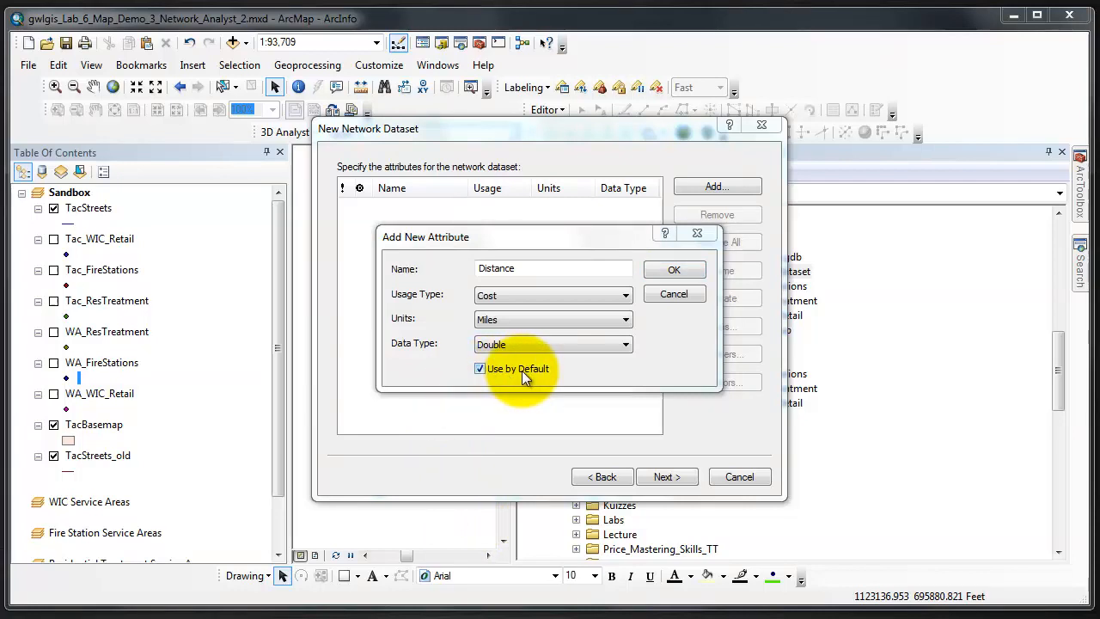
pyautogui.moveTo(748, 38)
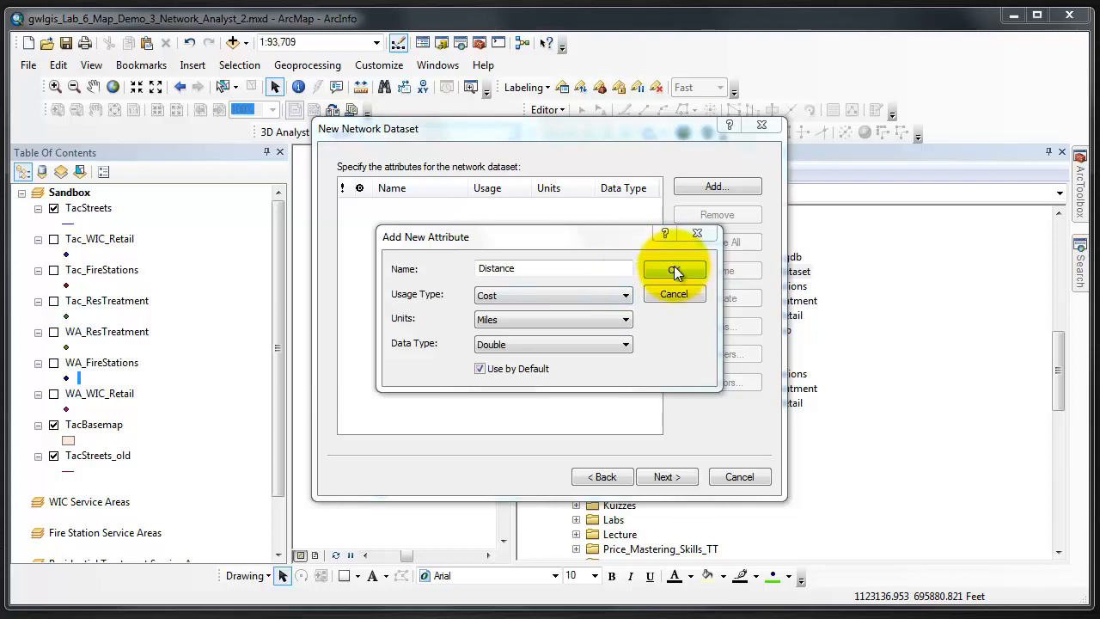
pyautogui.click(674, 270)
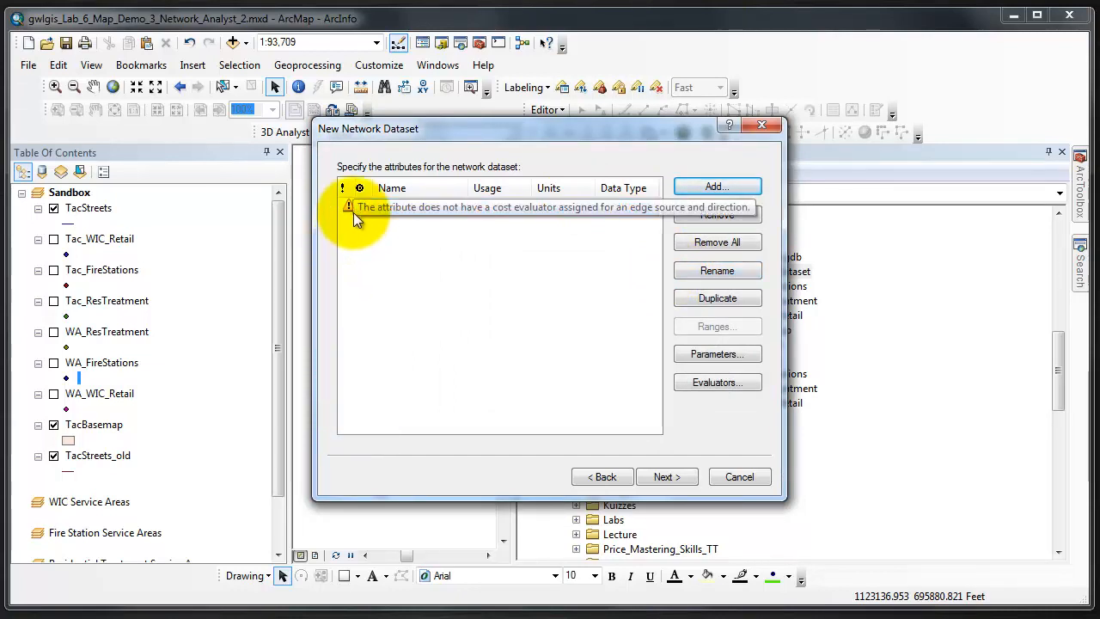
pyautogui.click(716, 186)
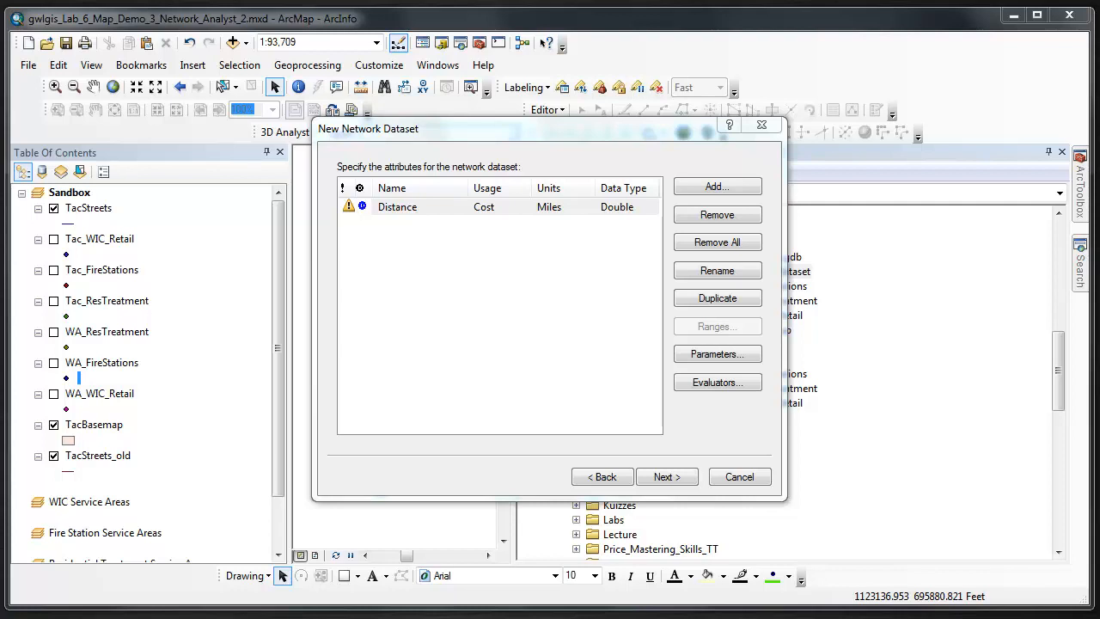
# Step: Add a DriveTime cost attribute measured in minutes
pyautogui.click(717, 186)
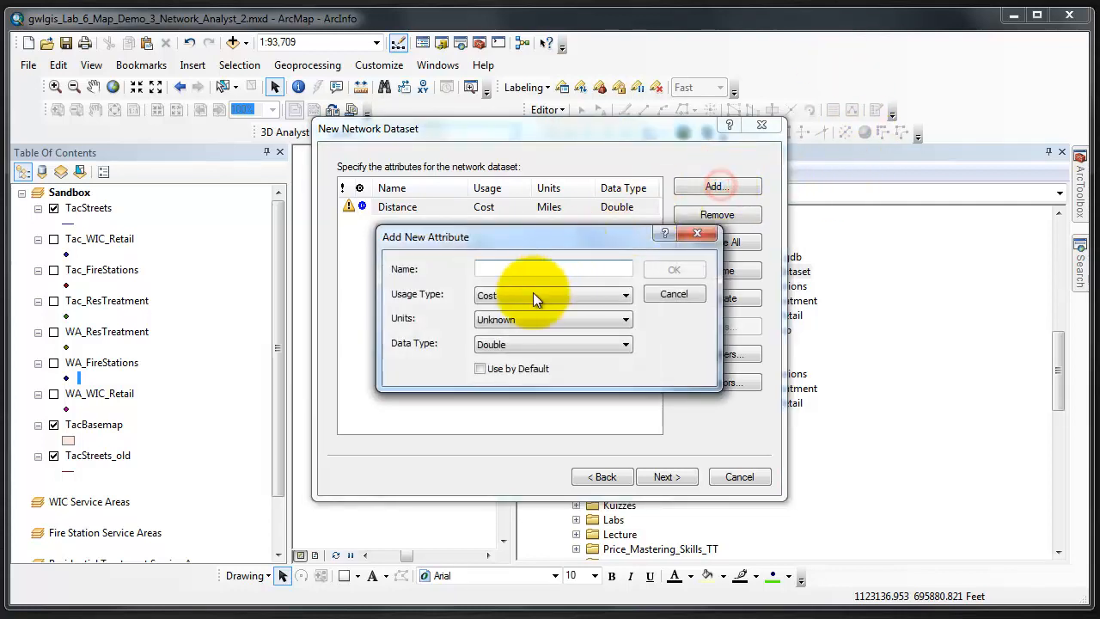
pyautogui.write('DriveTime')
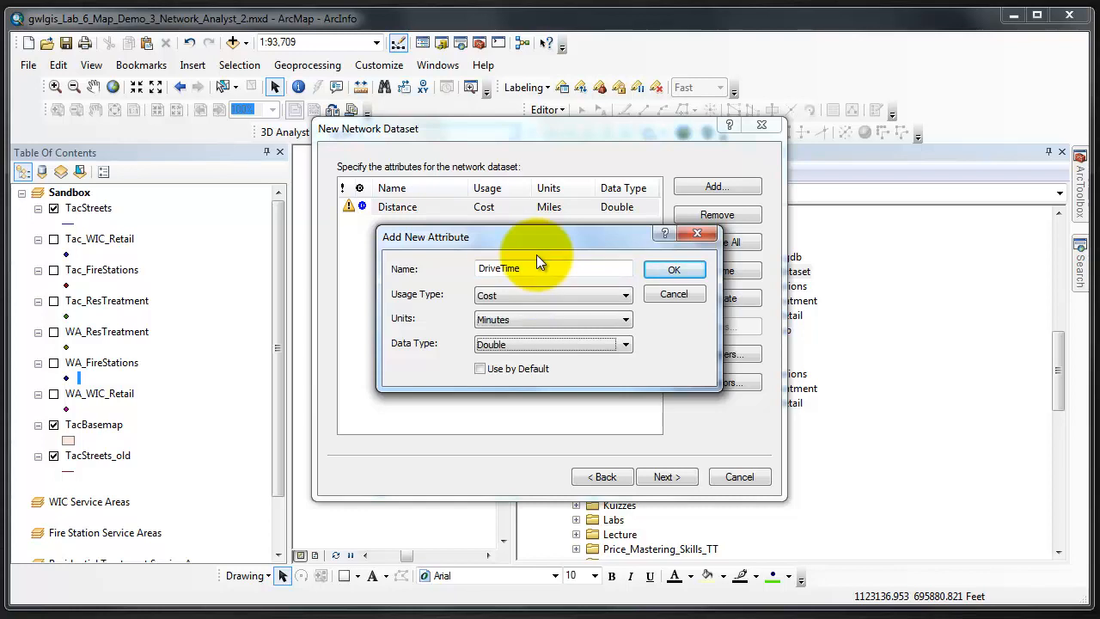
pyautogui.click(673, 269)
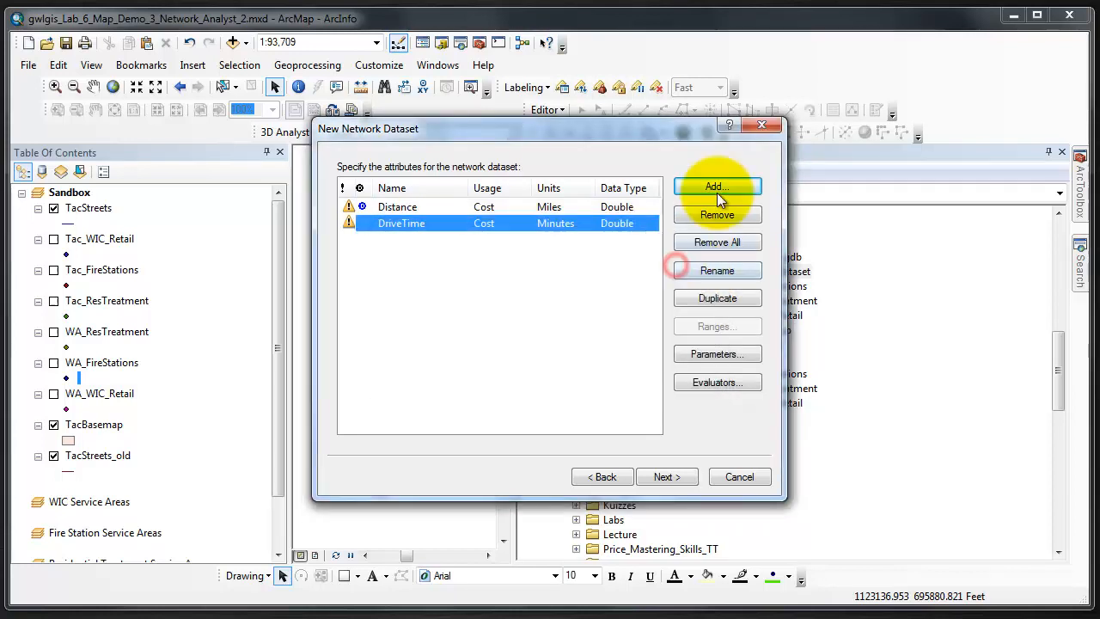
# Step: Add a WalkTime cost attribute measured in minutes
pyautogui.click(717, 186)
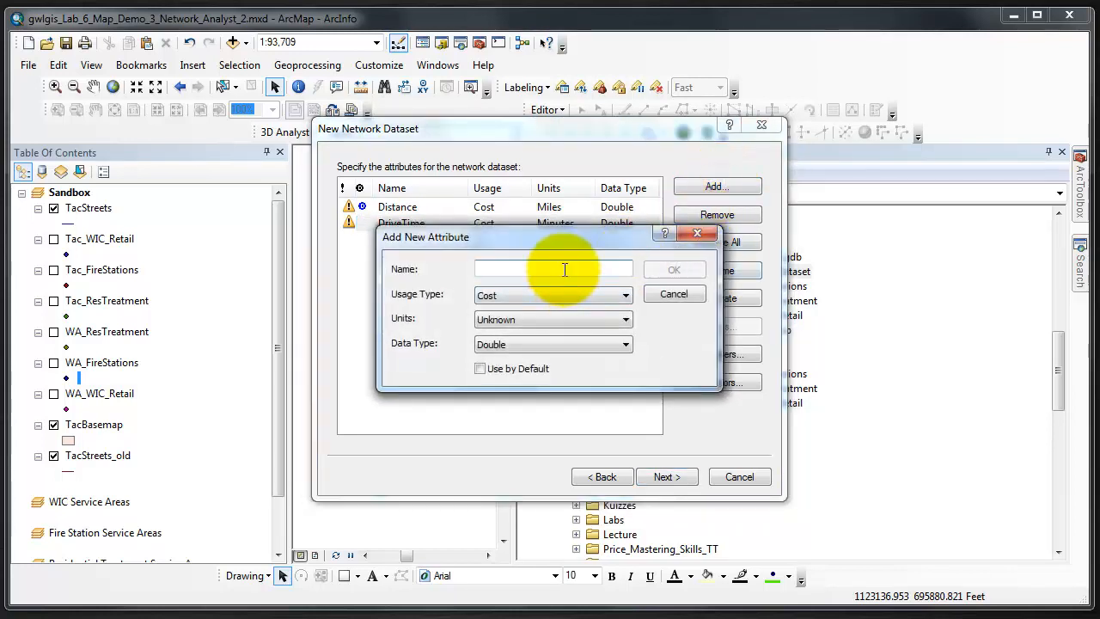
pyautogui.write('WalkTime')
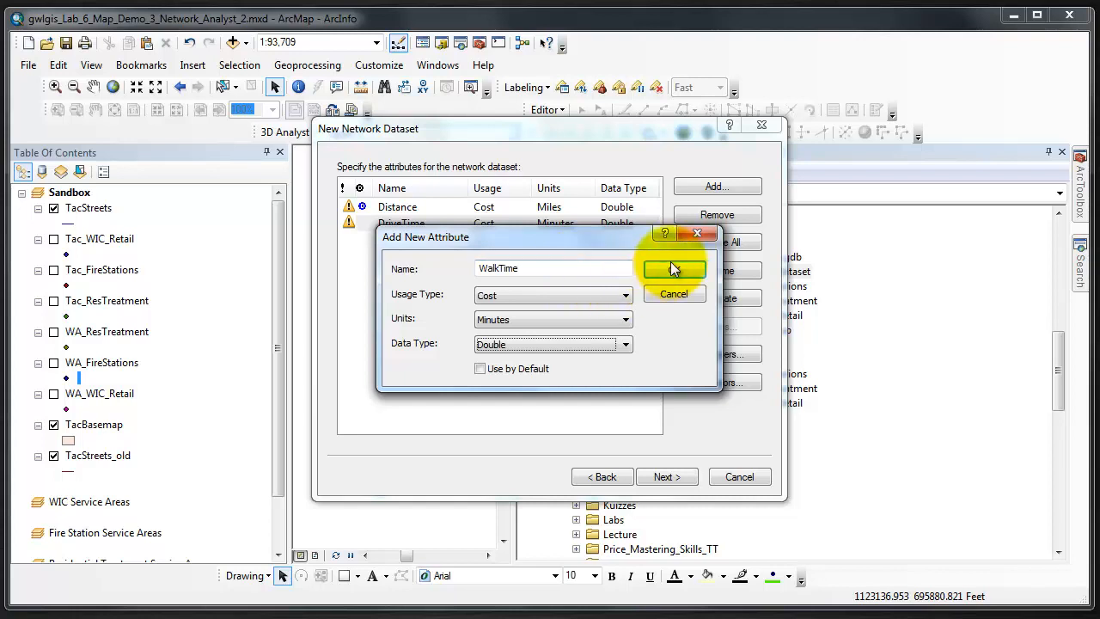
pyautogui.click(674, 268)
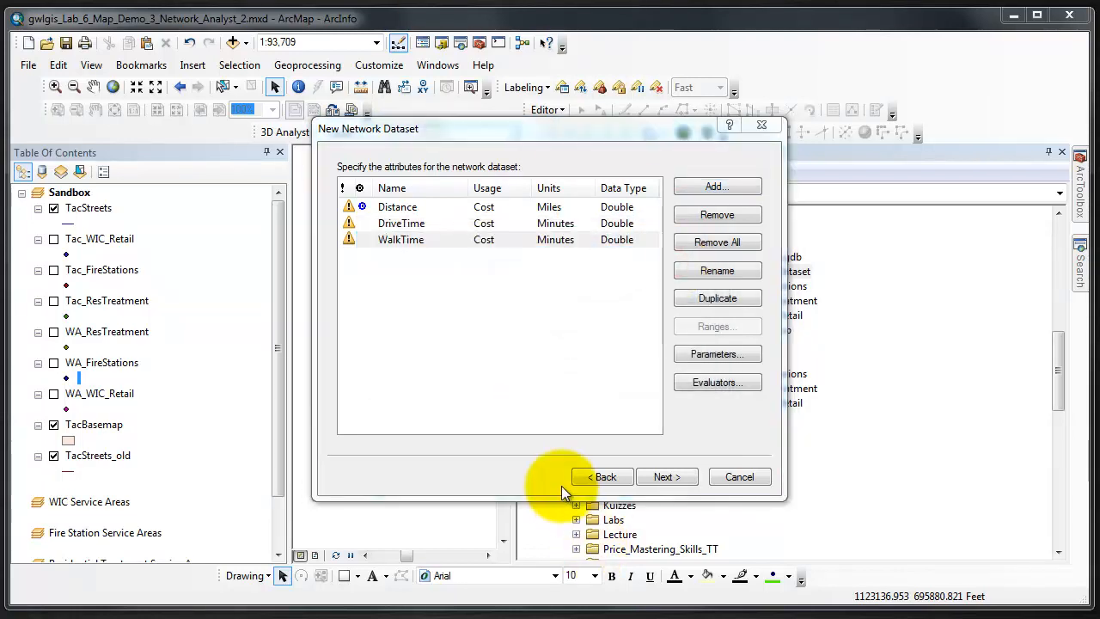
pyautogui.moveTo(511, 352)
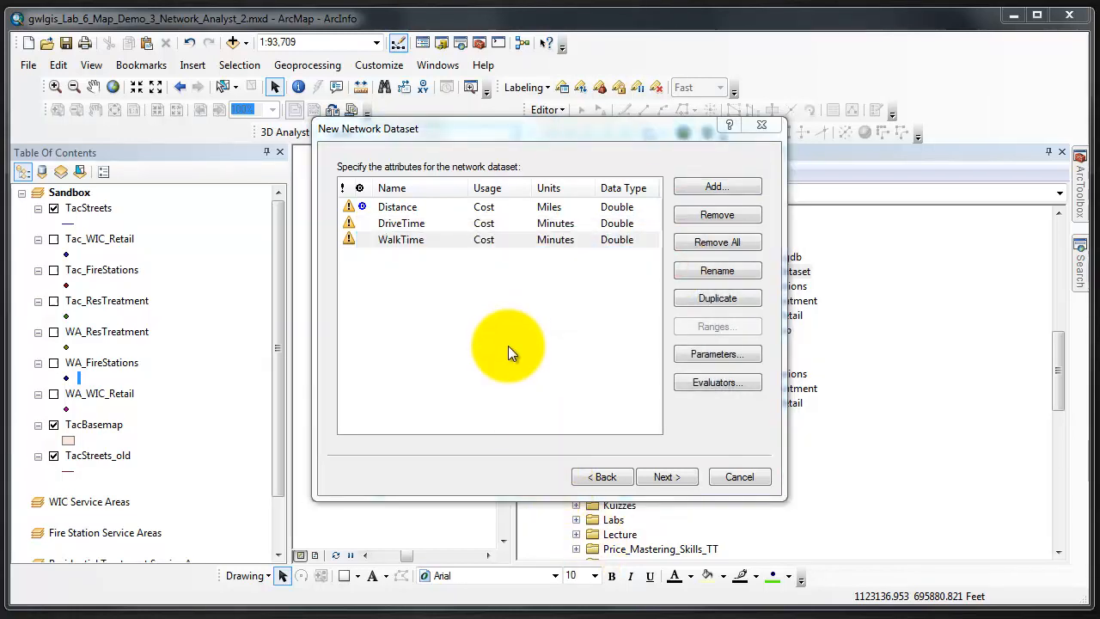
pyautogui.moveTo(362, 213)
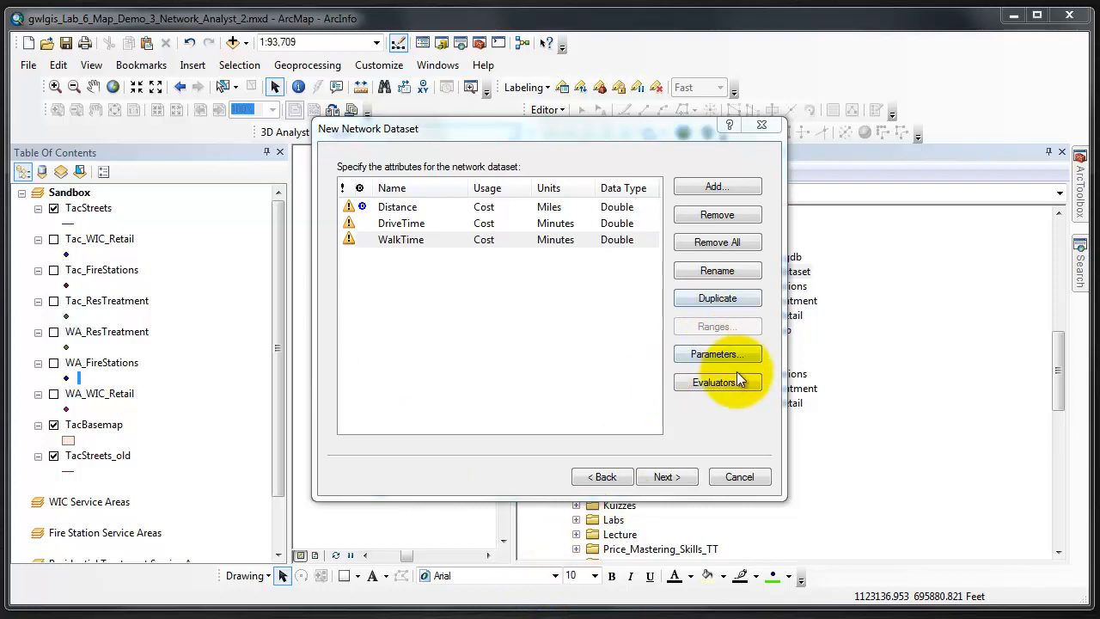
# Step: Open the Evaluators dialog for the network attributes
pyautogui.click(717, 381)
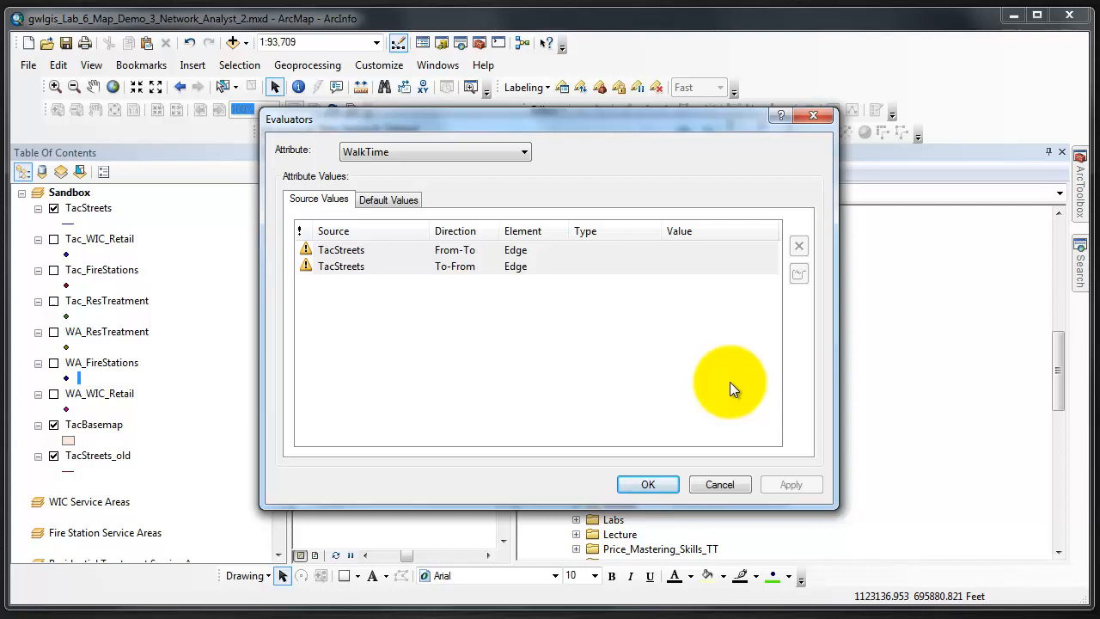
pyautogui.moveTo(730, 388)
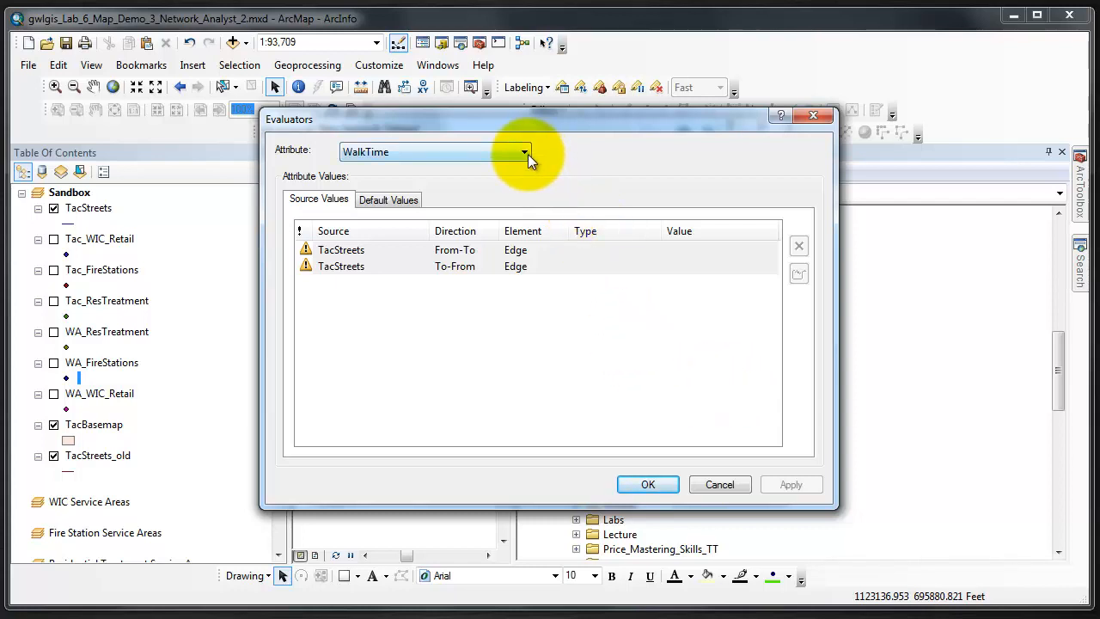
# Step: Show the Distance attribute's evaluators and open the From-To edge type list
pyautogui.click(434, 151)
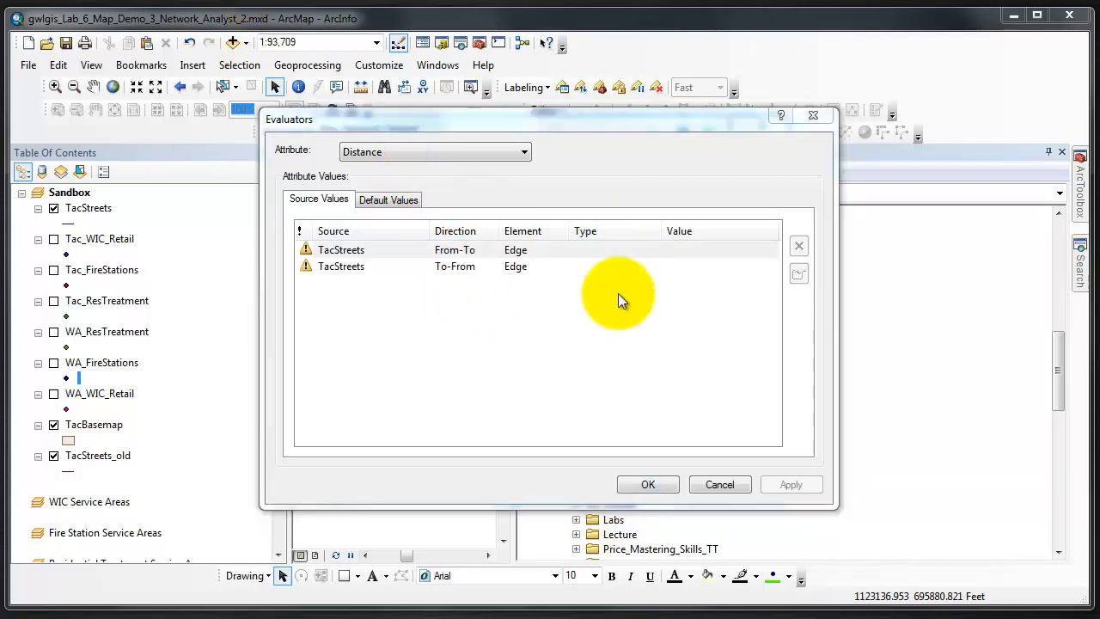
pyautogui.moveTo(662, 378)
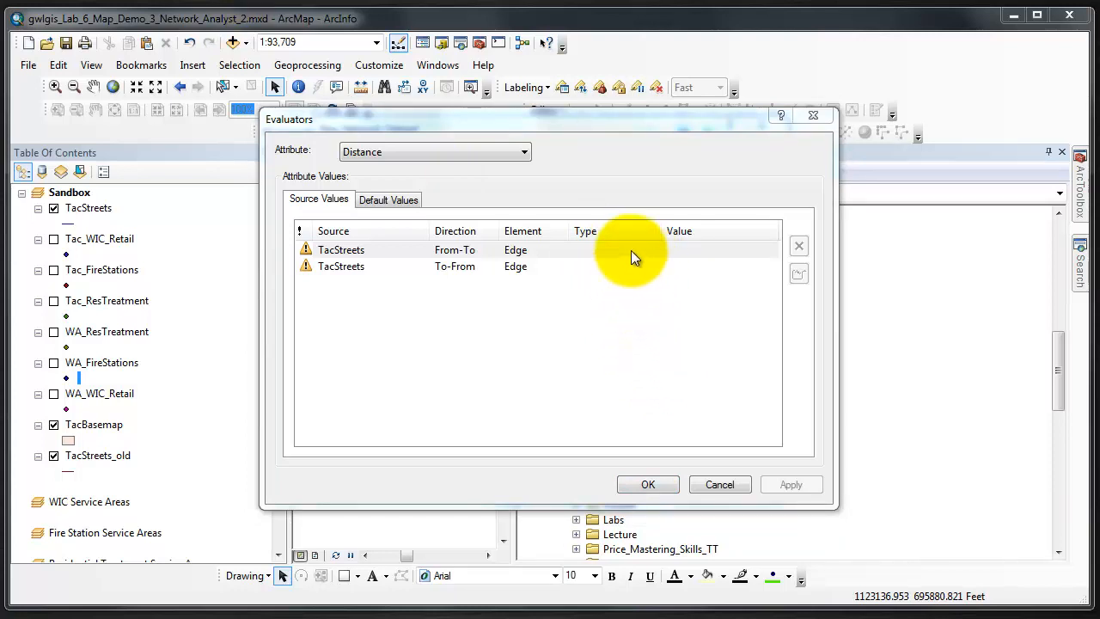
pyautogui.click(654, 250)
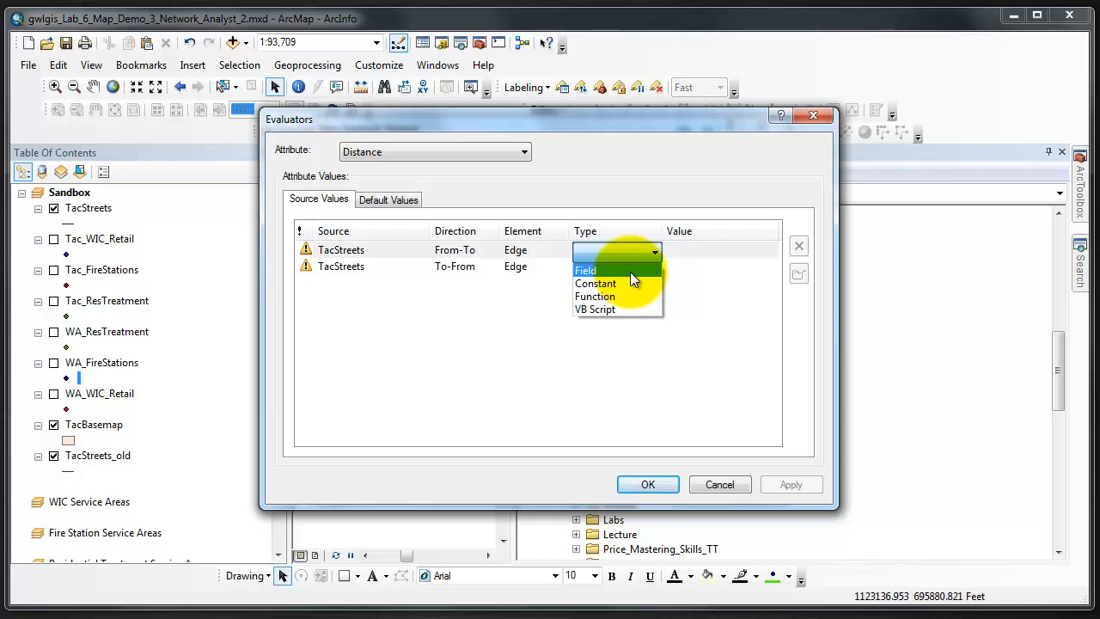
# Step: Set both TacStreets Distance evaluators to type Field using Length_Miles
pyautogui.click(586, 270)
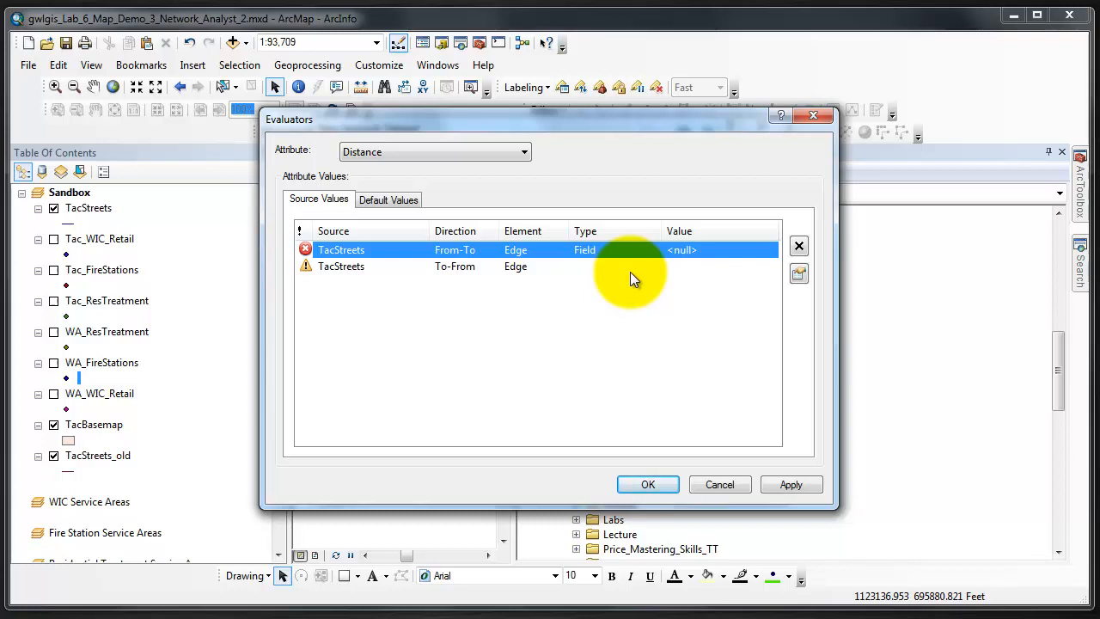
pyautogui.moveTo(606, 276)
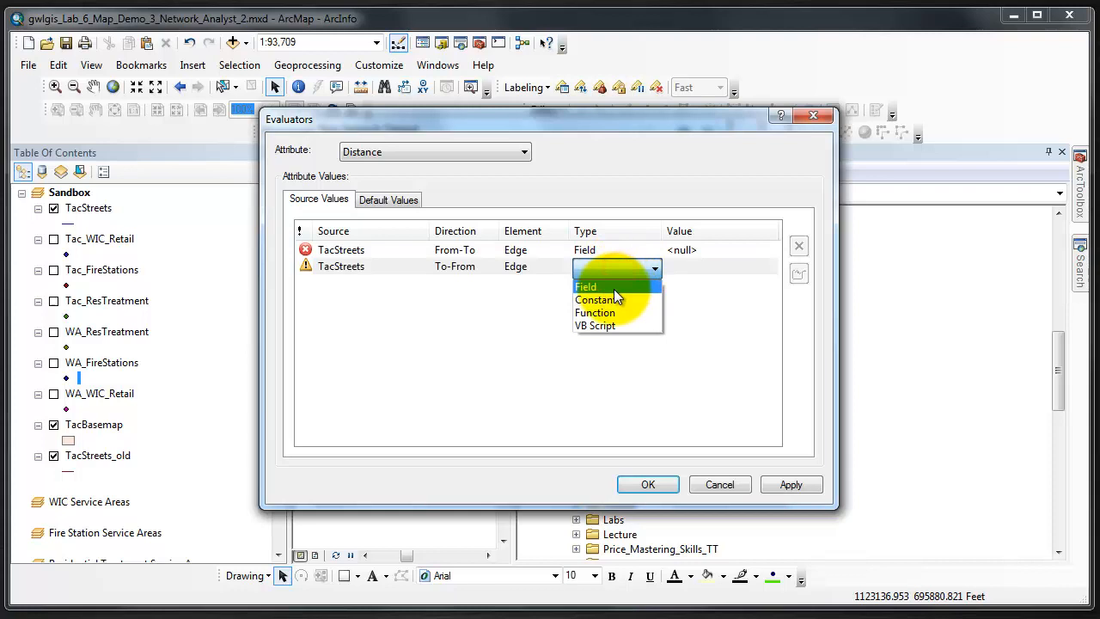
pyautogui.click(585, 286)
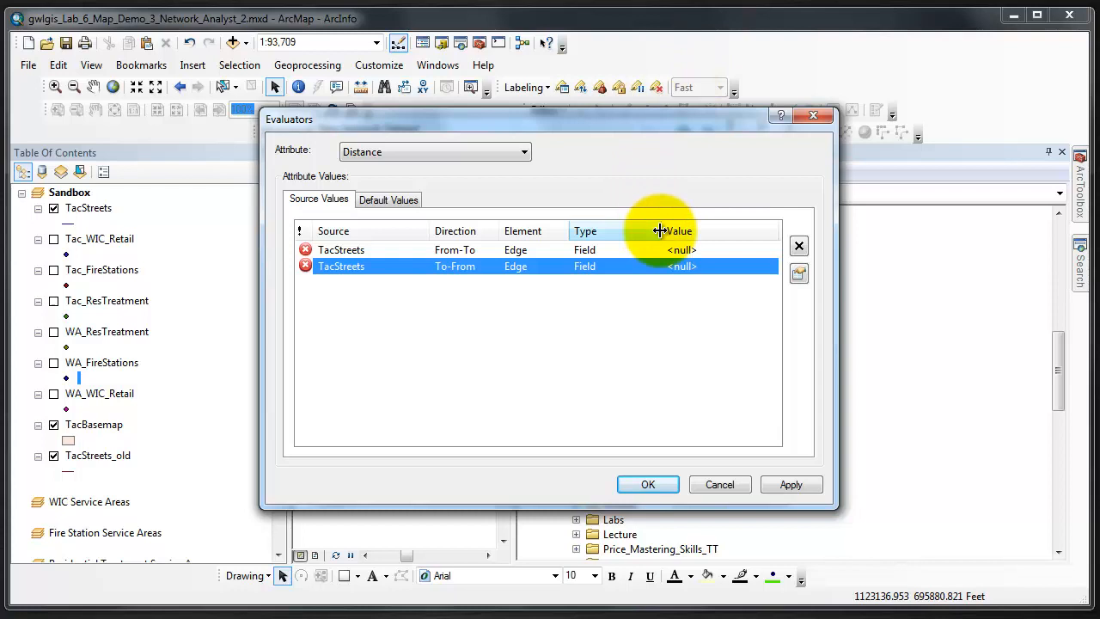
pyautogui.moveTo(626, 263)
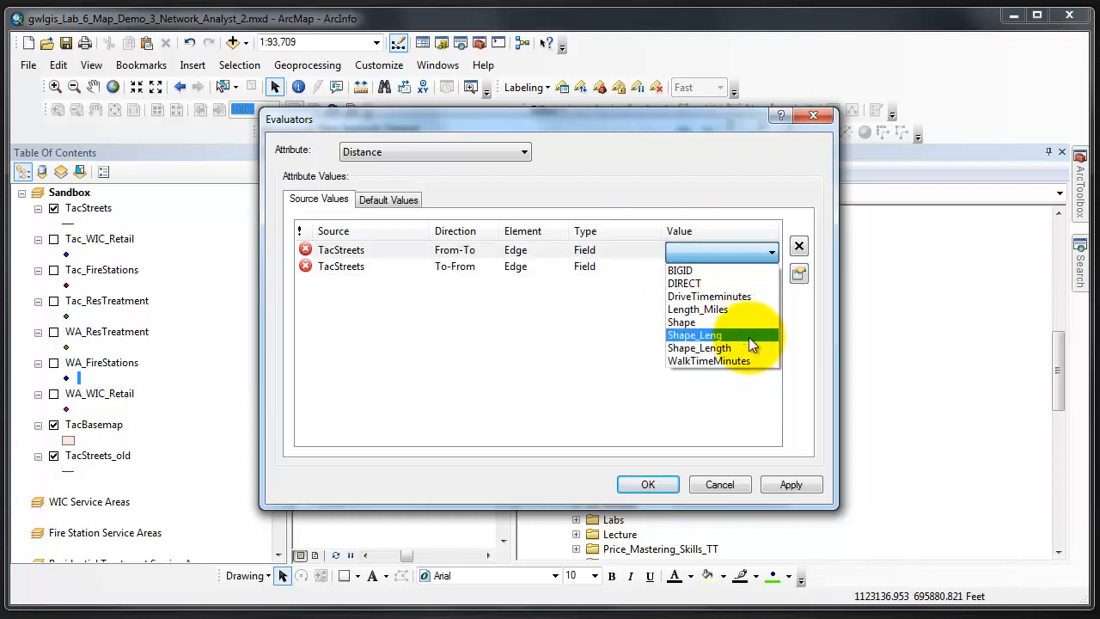
pyautogui.click(697, 308)
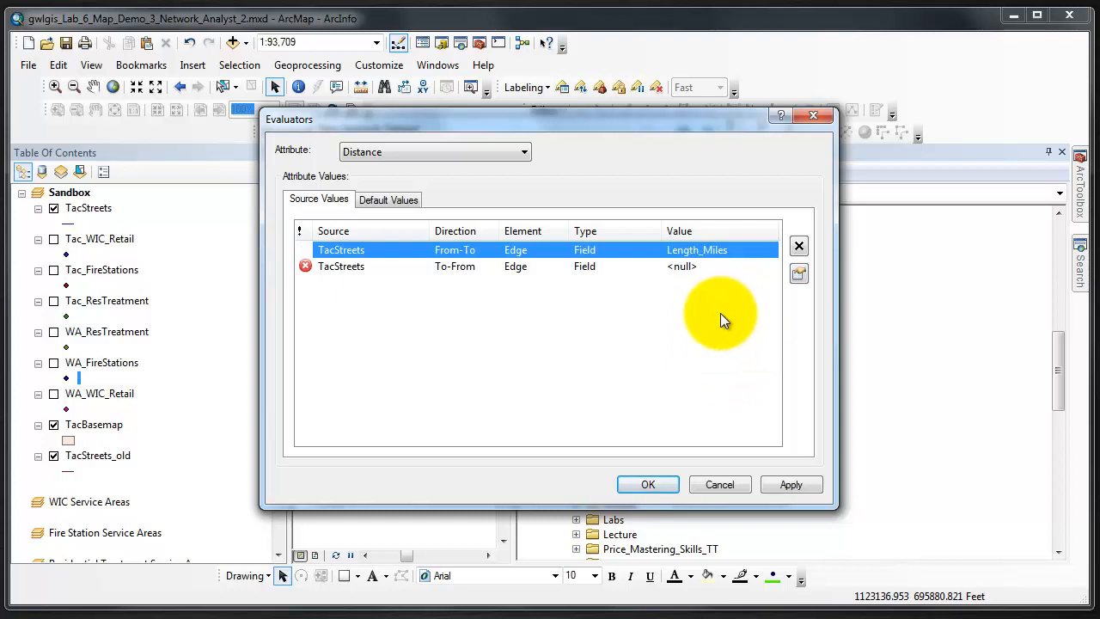
pyautogui.moveTo(720, 322)
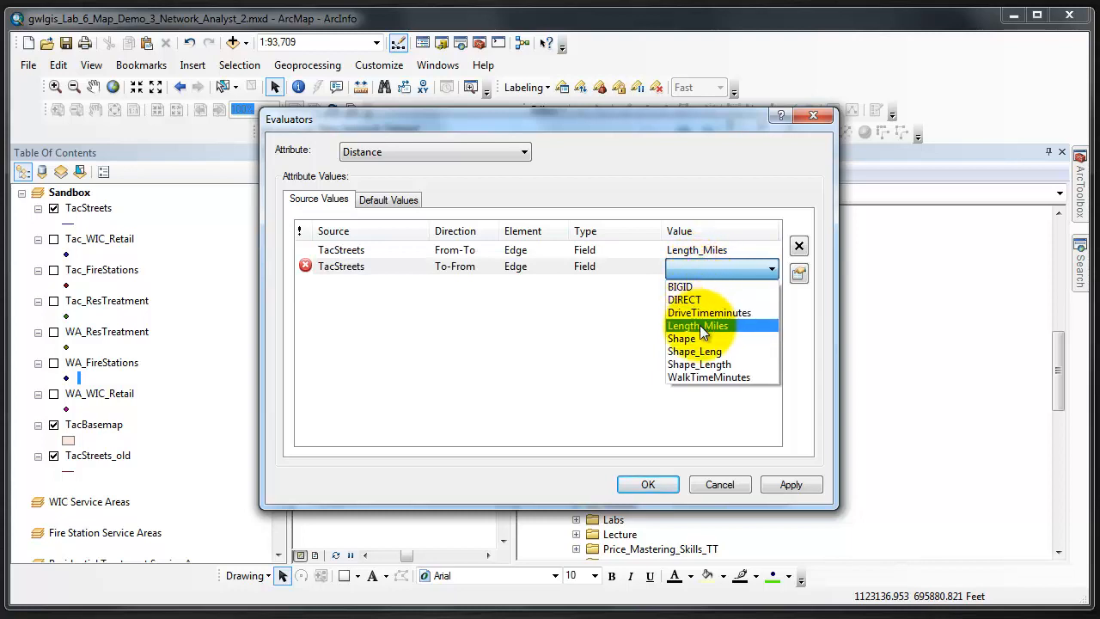
pyautogui.click(698, 324)
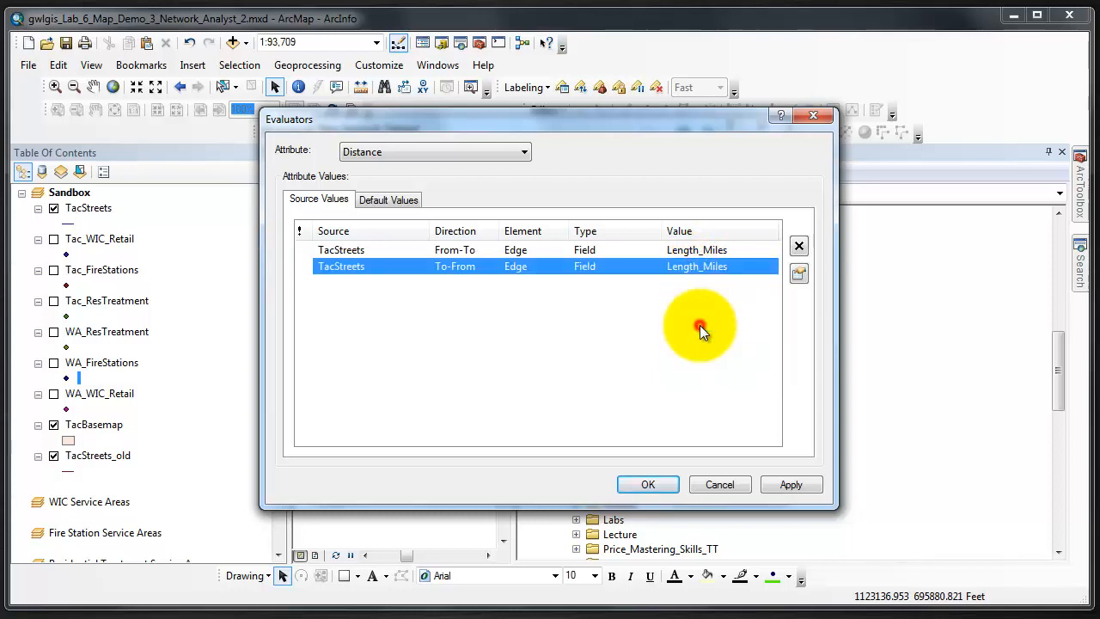
pyautogui.click(700, 328)
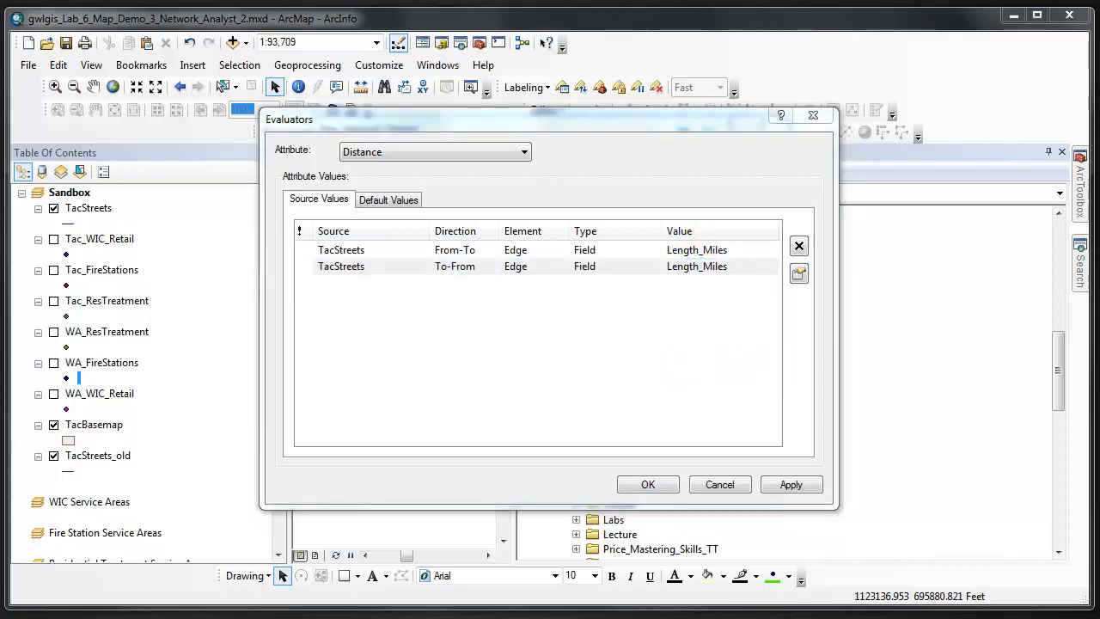
pyautogui.moveTo(552, 275)
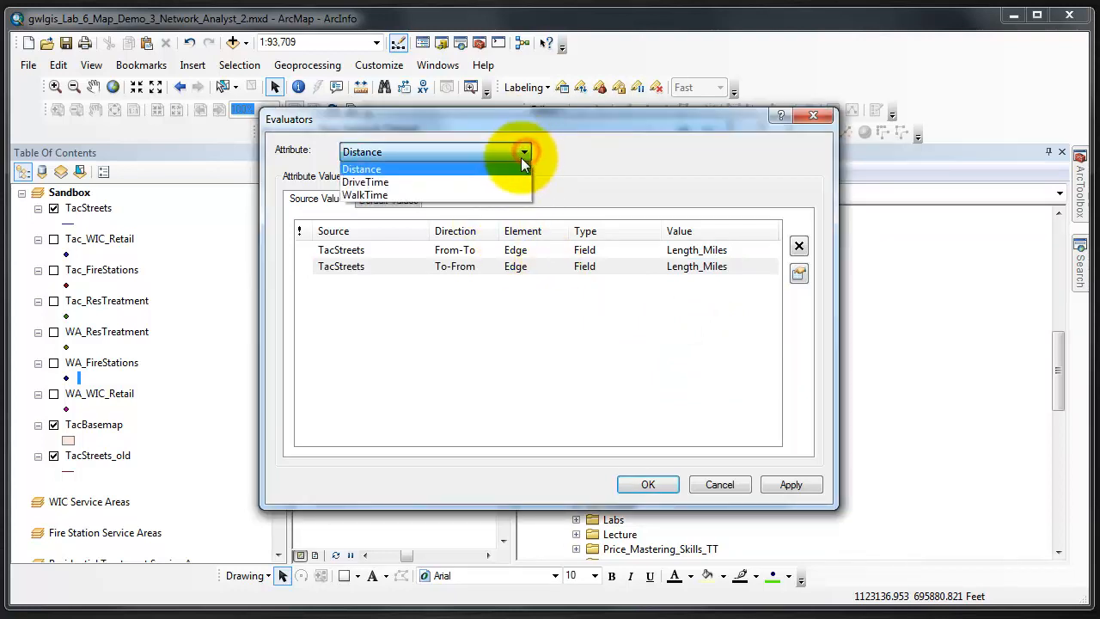
# Step: Set DriveTime evaluators to its drive time field, and both WalkTime directions to WalkTimeMinutes
pyautogui.click(364, 182)
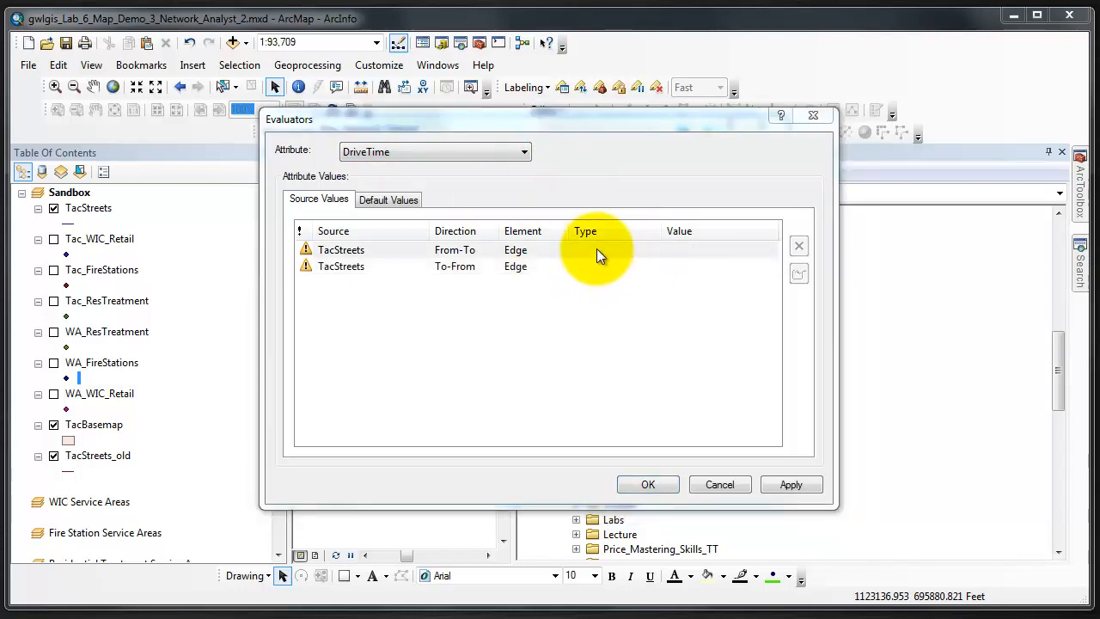
pyautogui.click(614, 267)
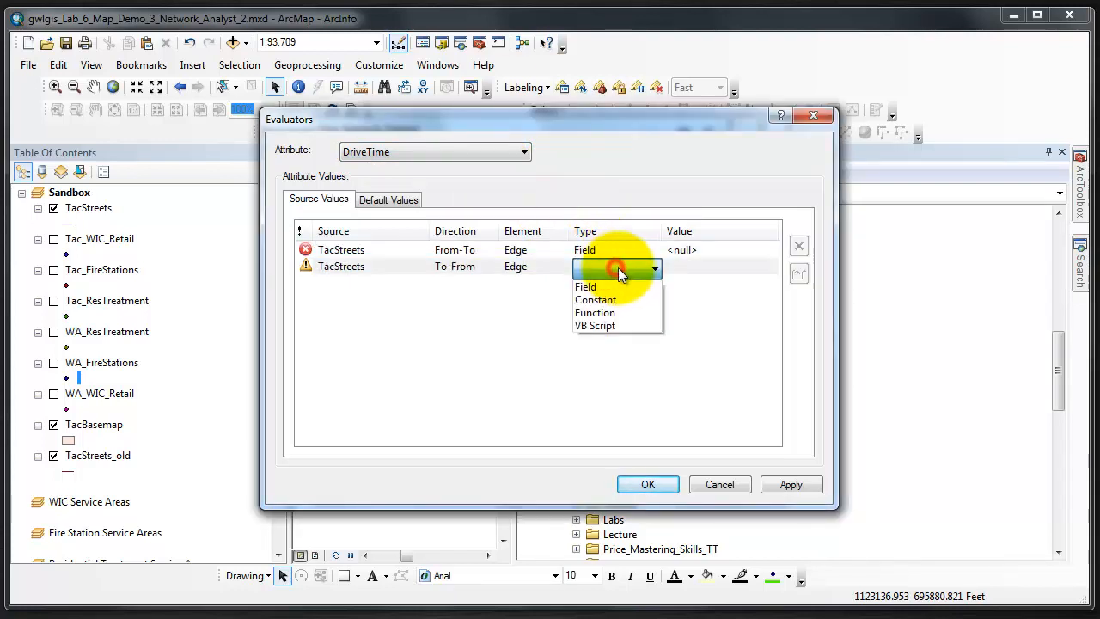
pyautogui.click(585, 287)
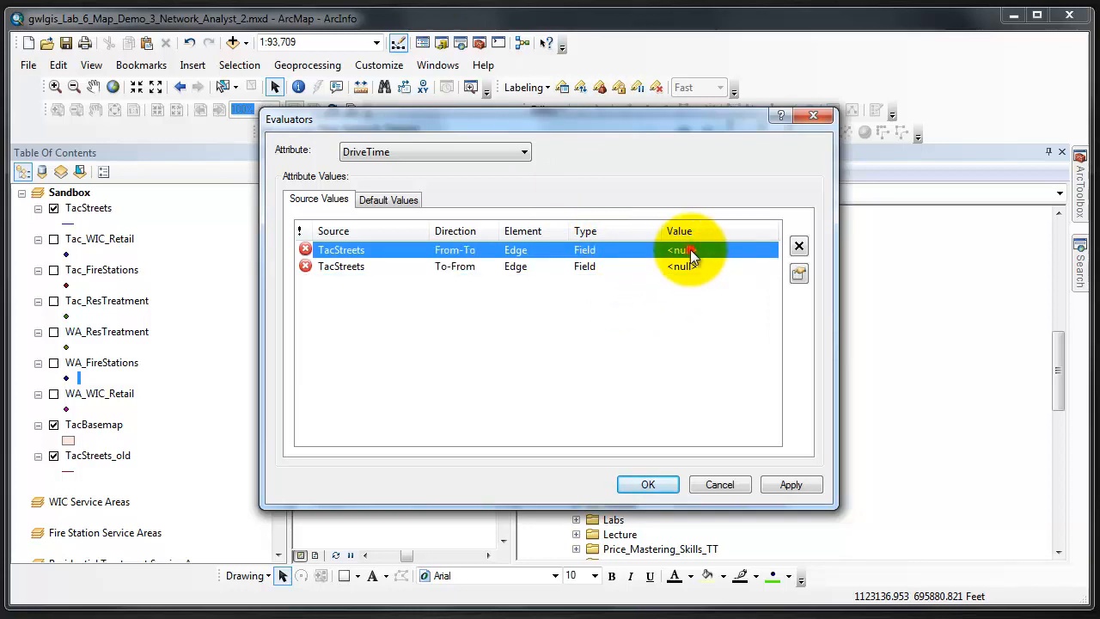
pyautogui.click(769, 250)
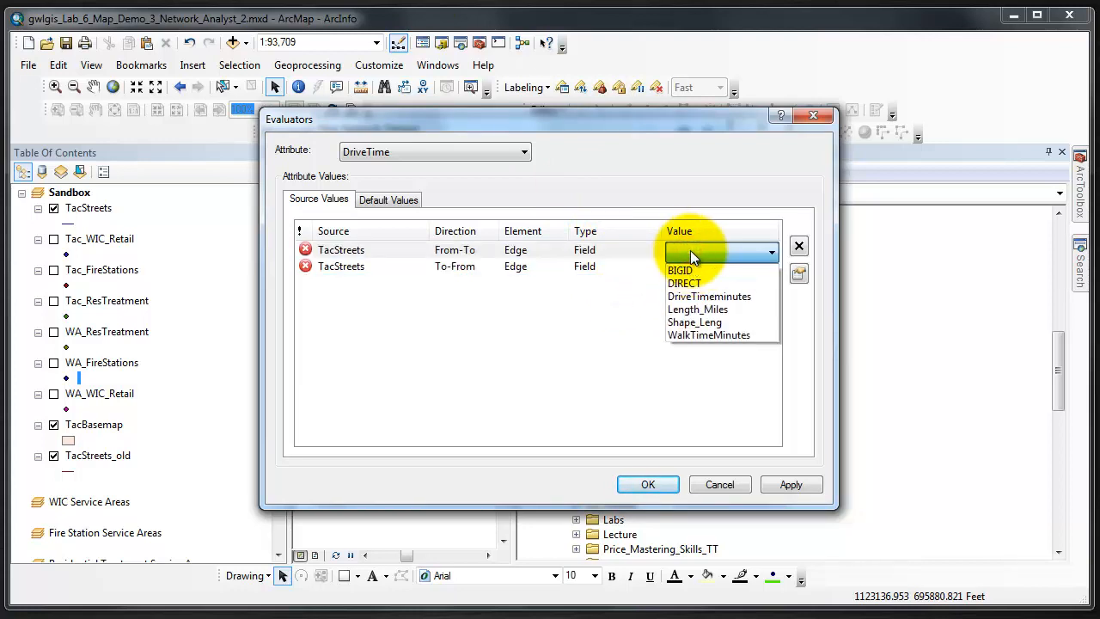
pyautogui.moveTo(688, 271)
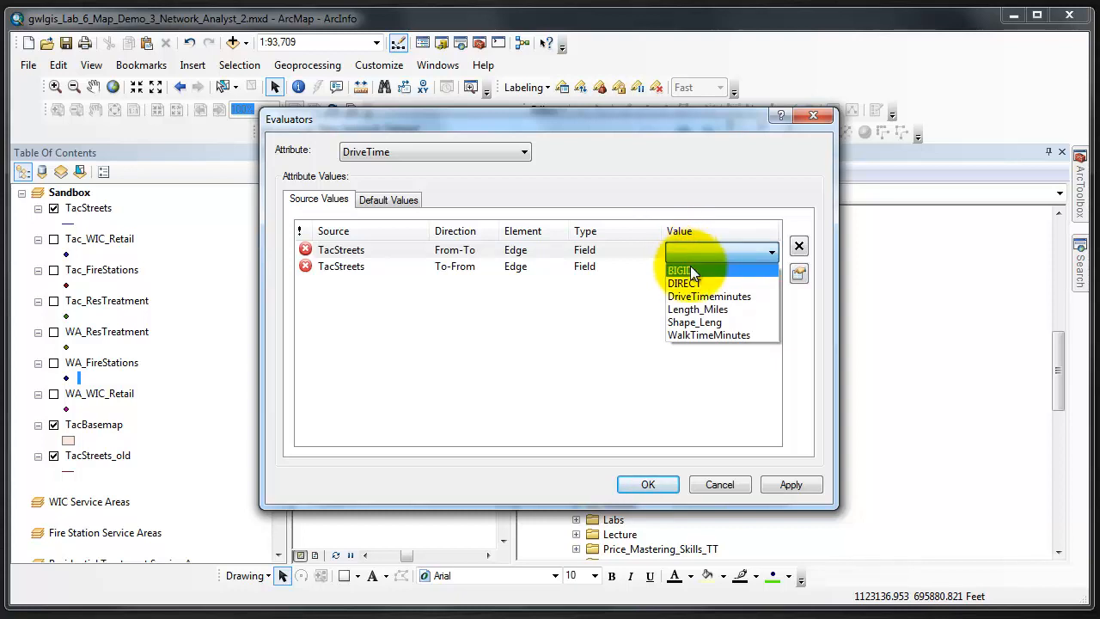
pyautogui.click(708, 295)
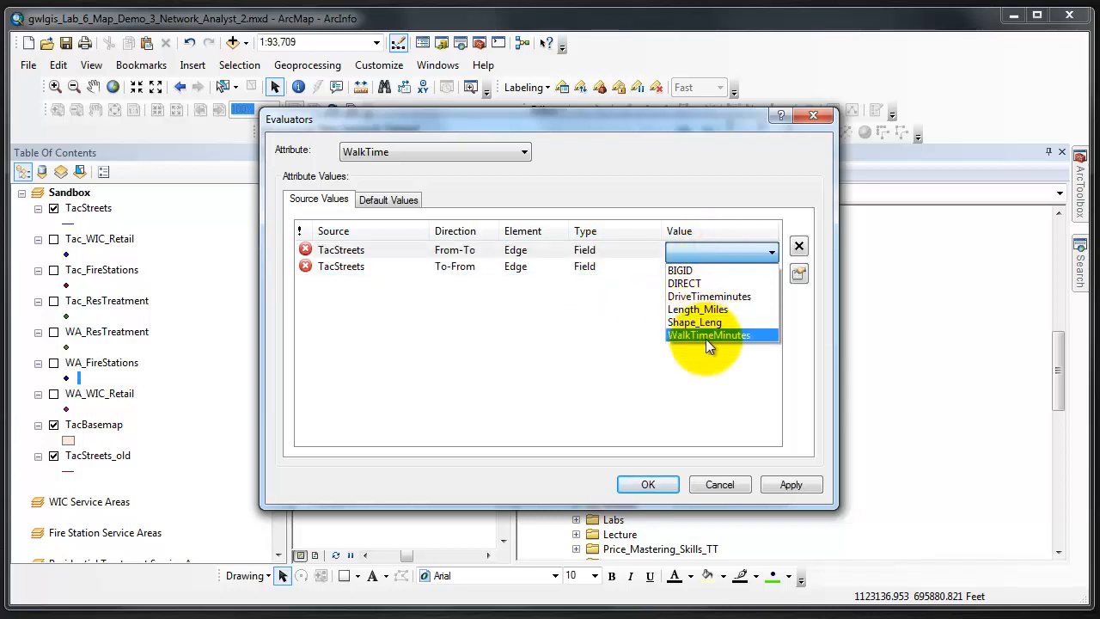
pyautogui.click(709, 335)
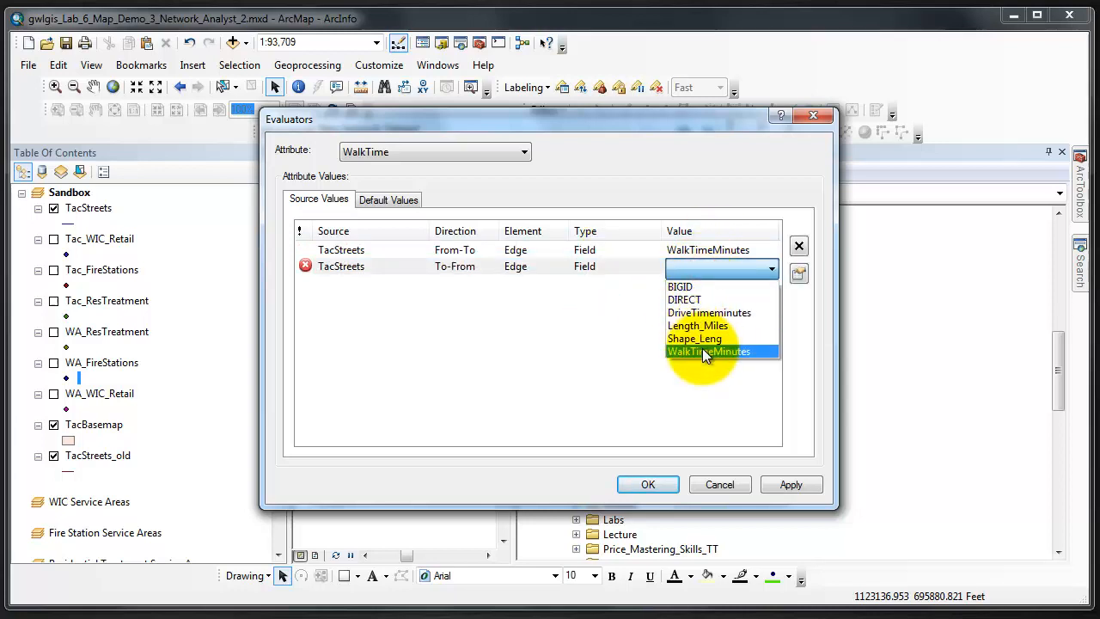
pyautogui.click(707, 351)
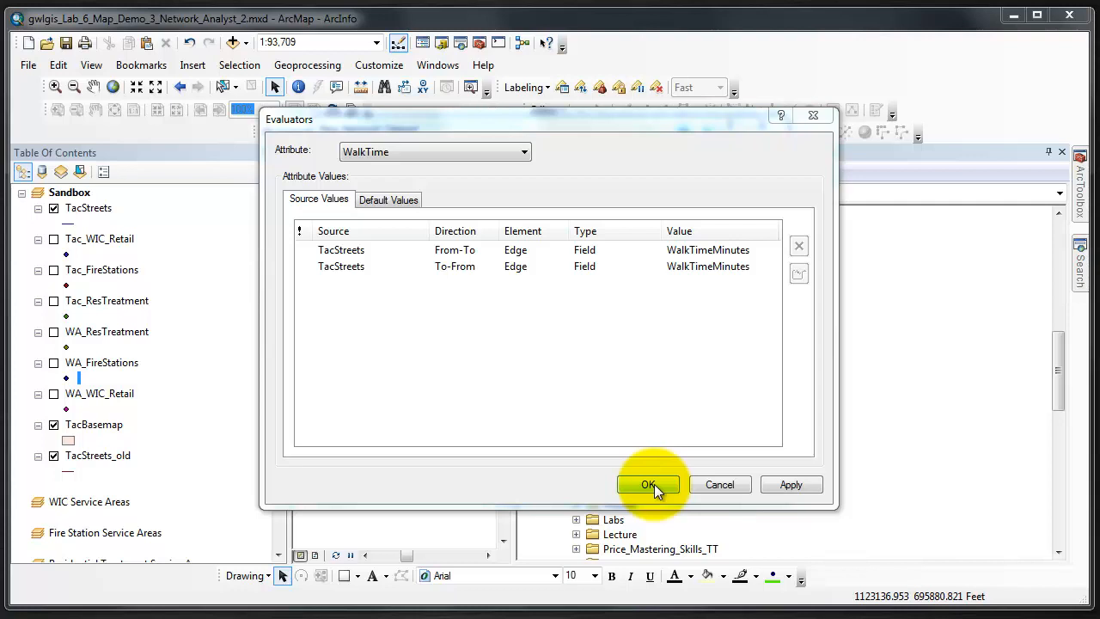
# Step: Accept the Distance, DriveTime and WalkTime evaluators and choose Yes for driving directions
pyautogui.click(648, 484)
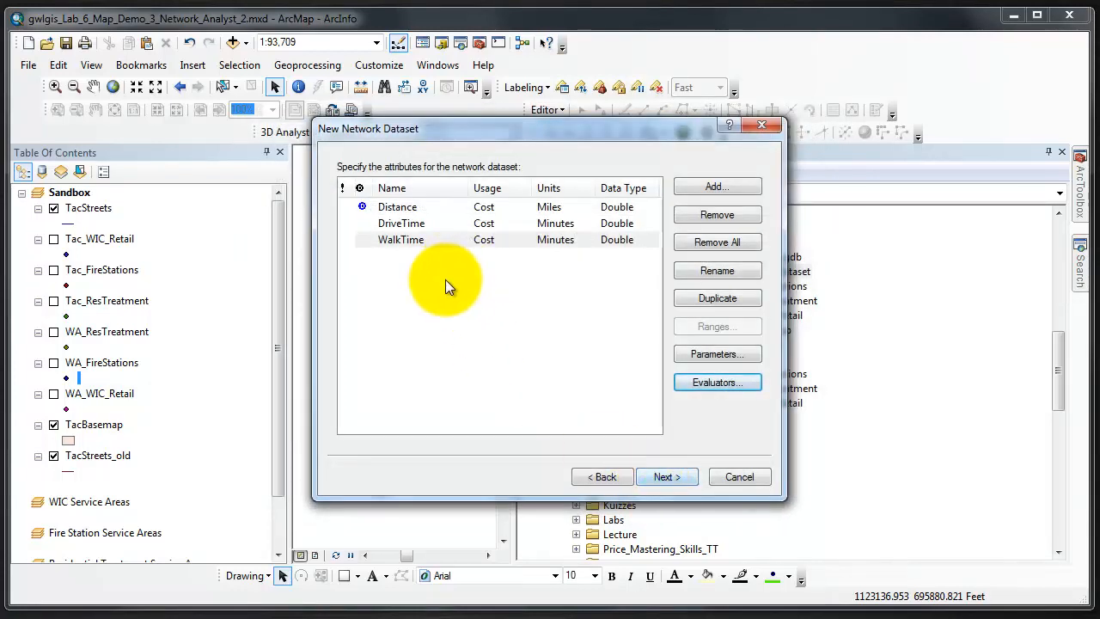
pyautogui.moveTo(452, 292)
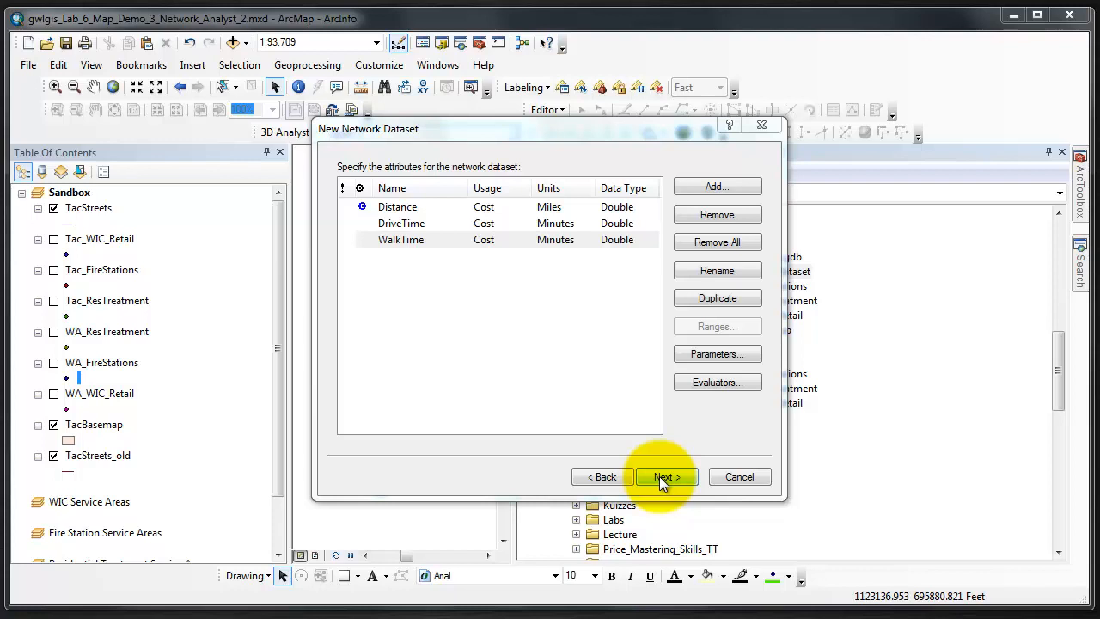
pyautogui.click(666, 477)
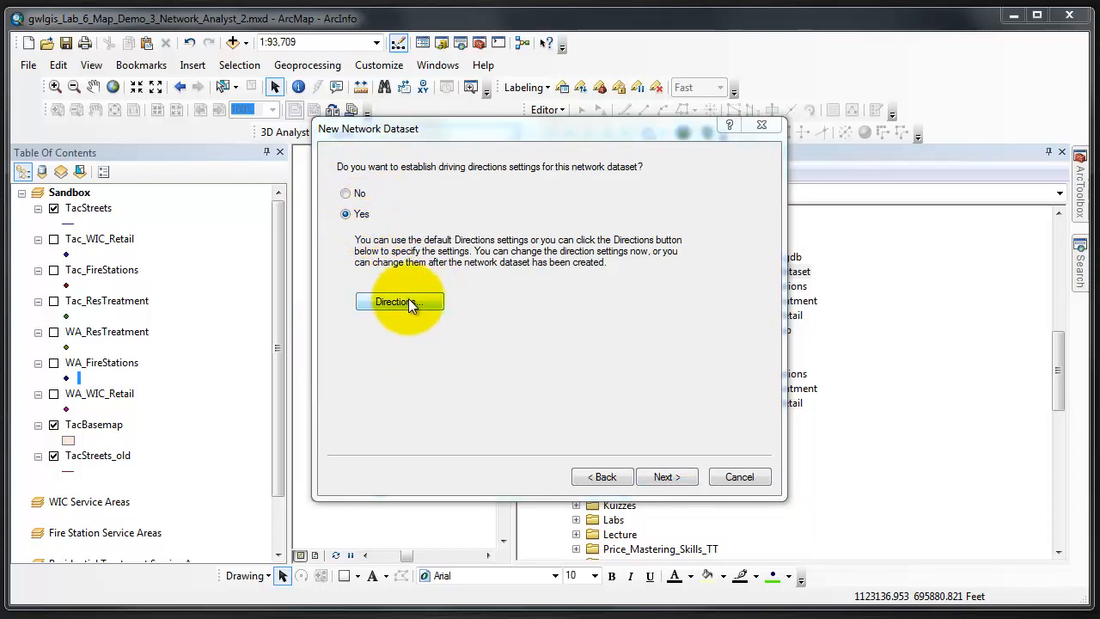
# Step: Accept directions using miles, Distance for length, DriveTime for time and TacStreets street names
pyautogui.click(399, 301)
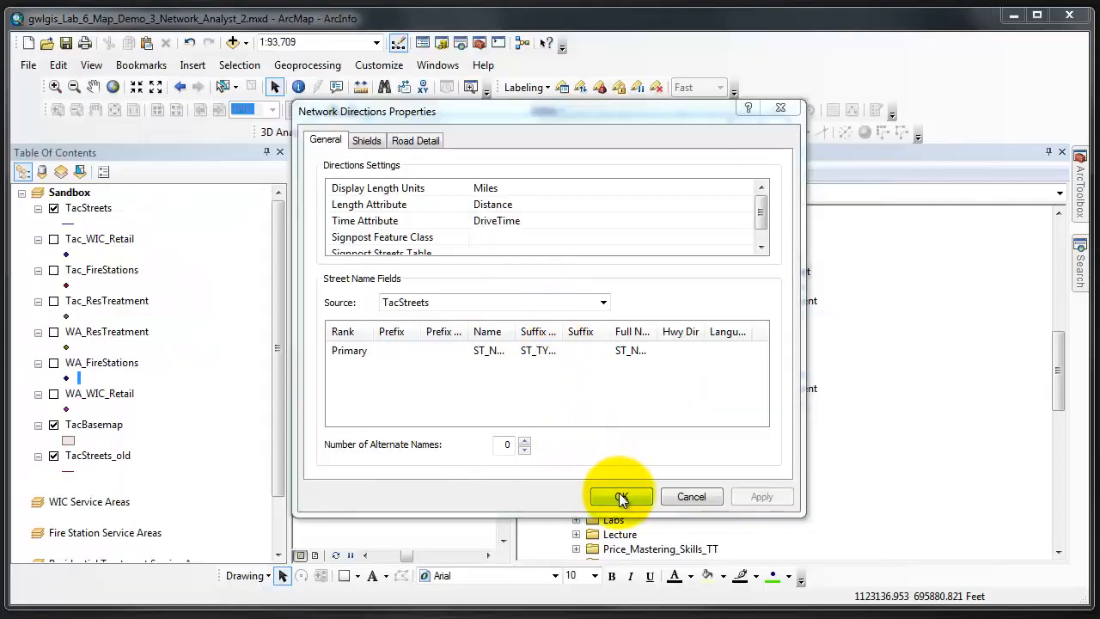
pyautogui.click(621, 496)
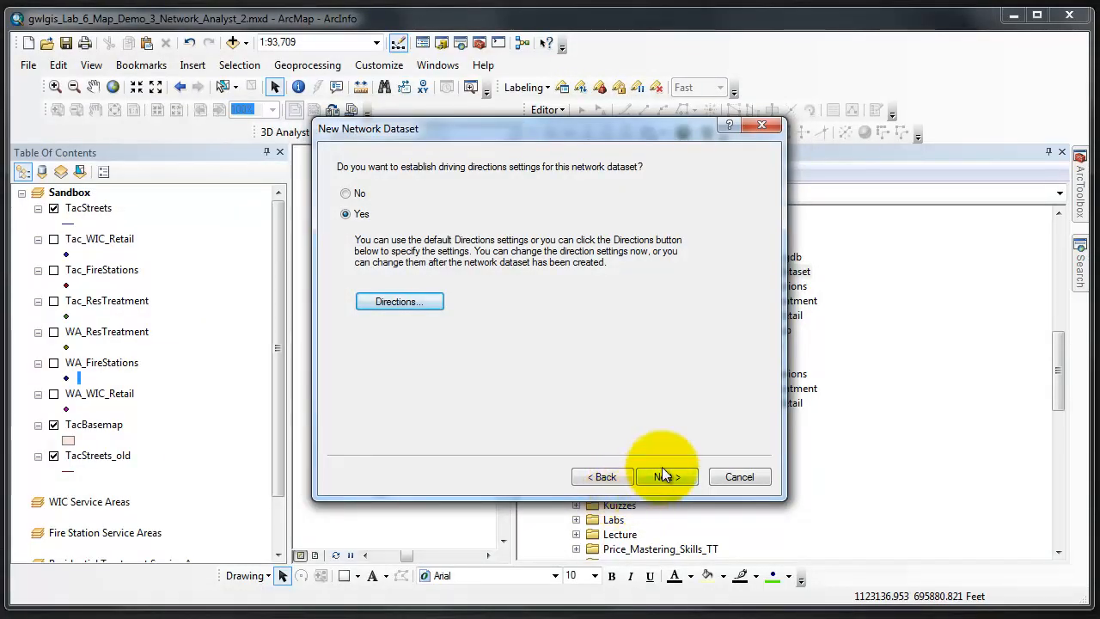
# Step: Review the TacNetwork summary and finish creating the network dataset
pyautogui.click(666, 477)
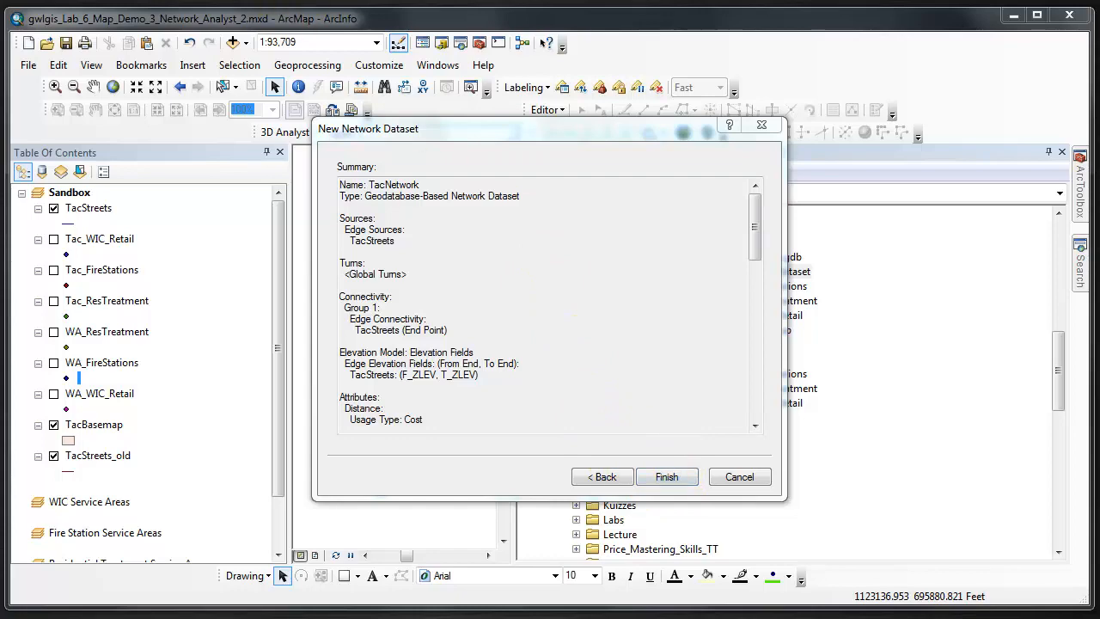
pyautogui.click(667, 477)
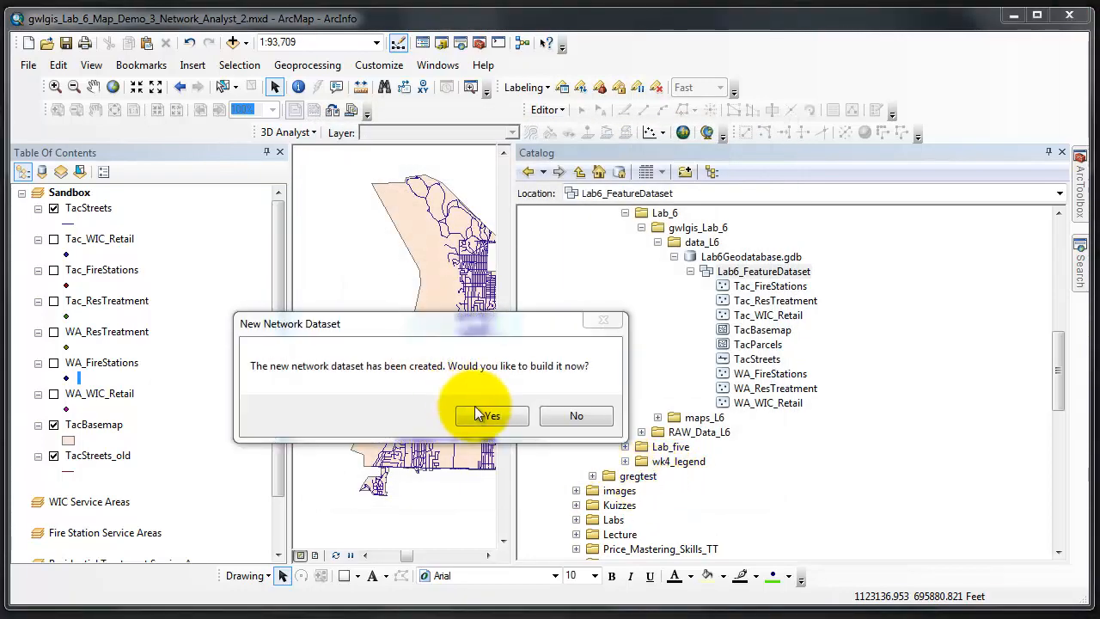
# Step: Build TacNetwork now and add only the network layer, not its participating feature classes
pyautogui.click(490, 415)
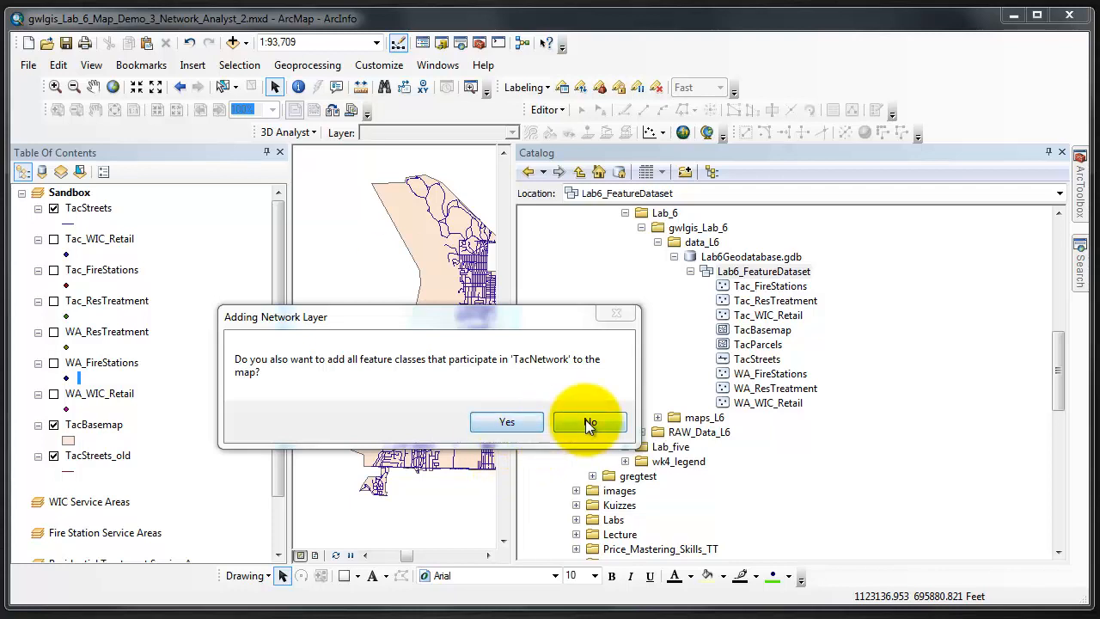
pyautogui.click(590, 422)
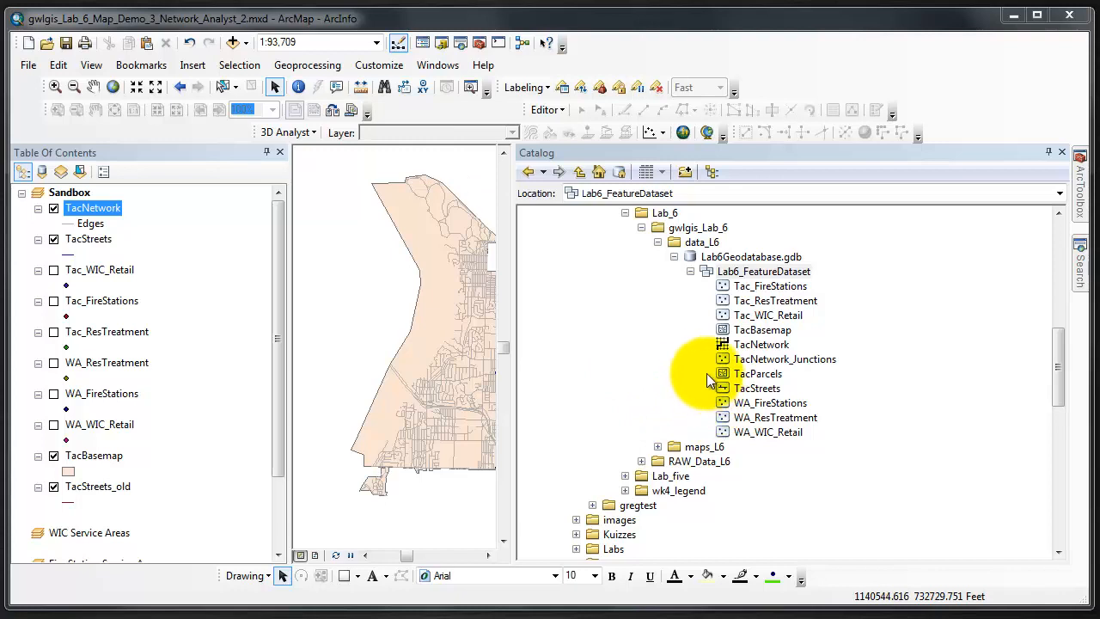
pyautogui.moveTo(703, 361)
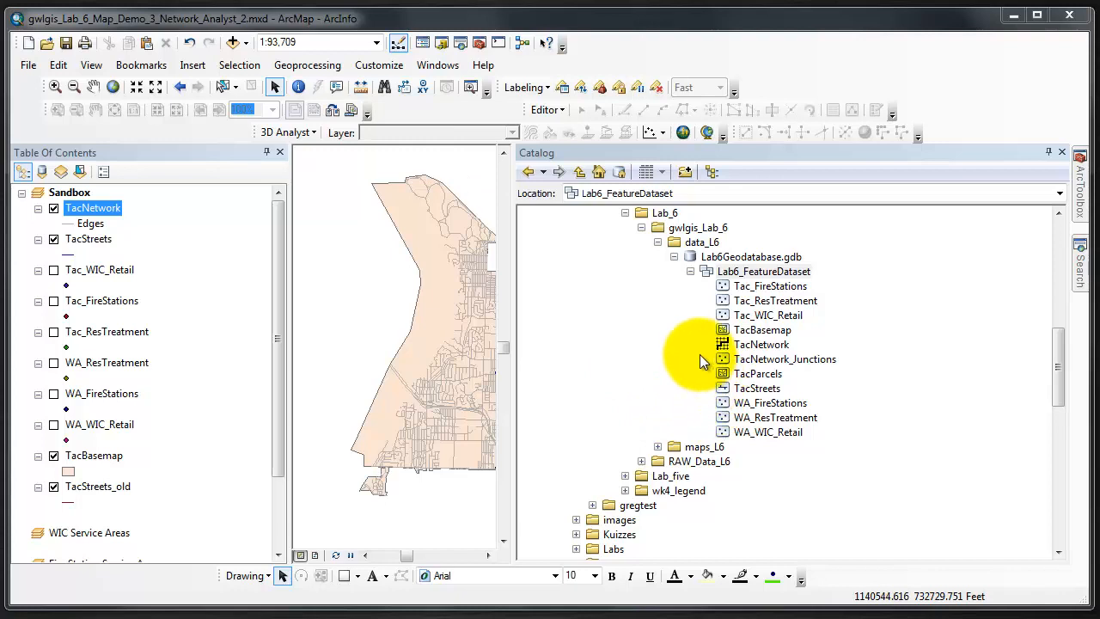